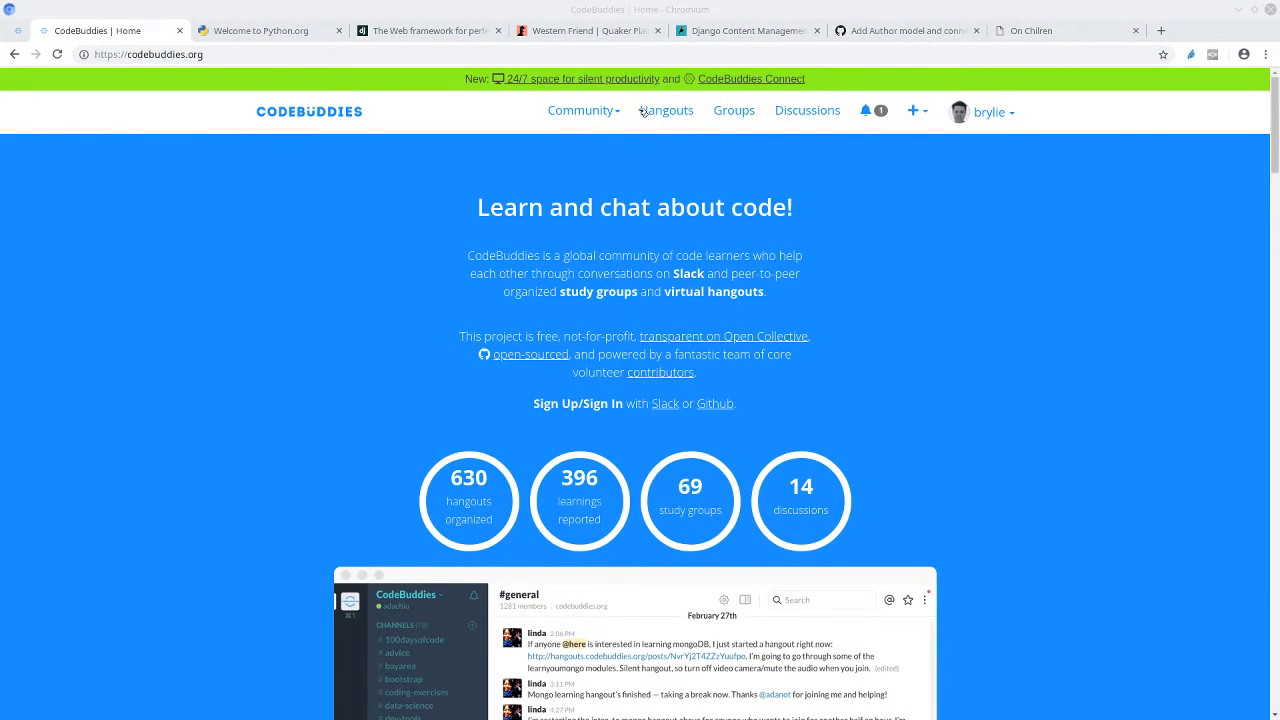
Step: Open the Community dropdown on the CodeBuddies homepage to list About, Slack, Forum and Github
{"action": "left_click", "coordinate": [583, 110]}
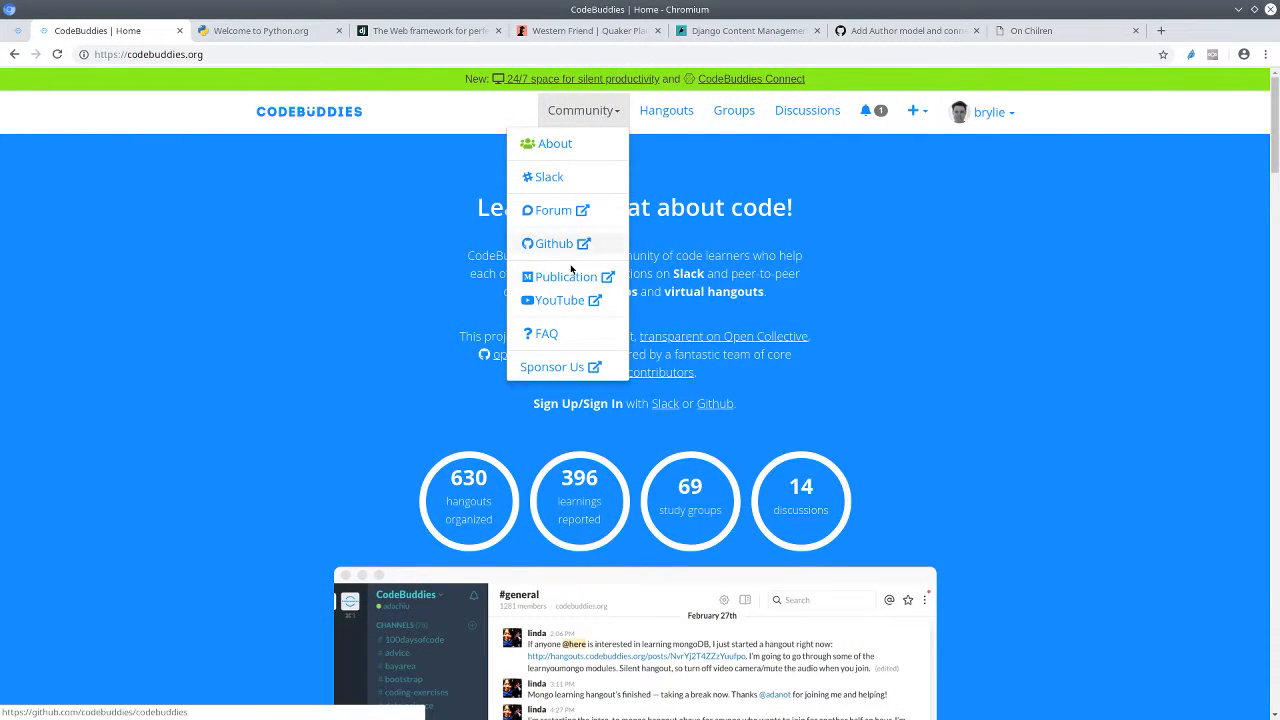
{"action": "mouse_move", "coordinate": [570, 211]}
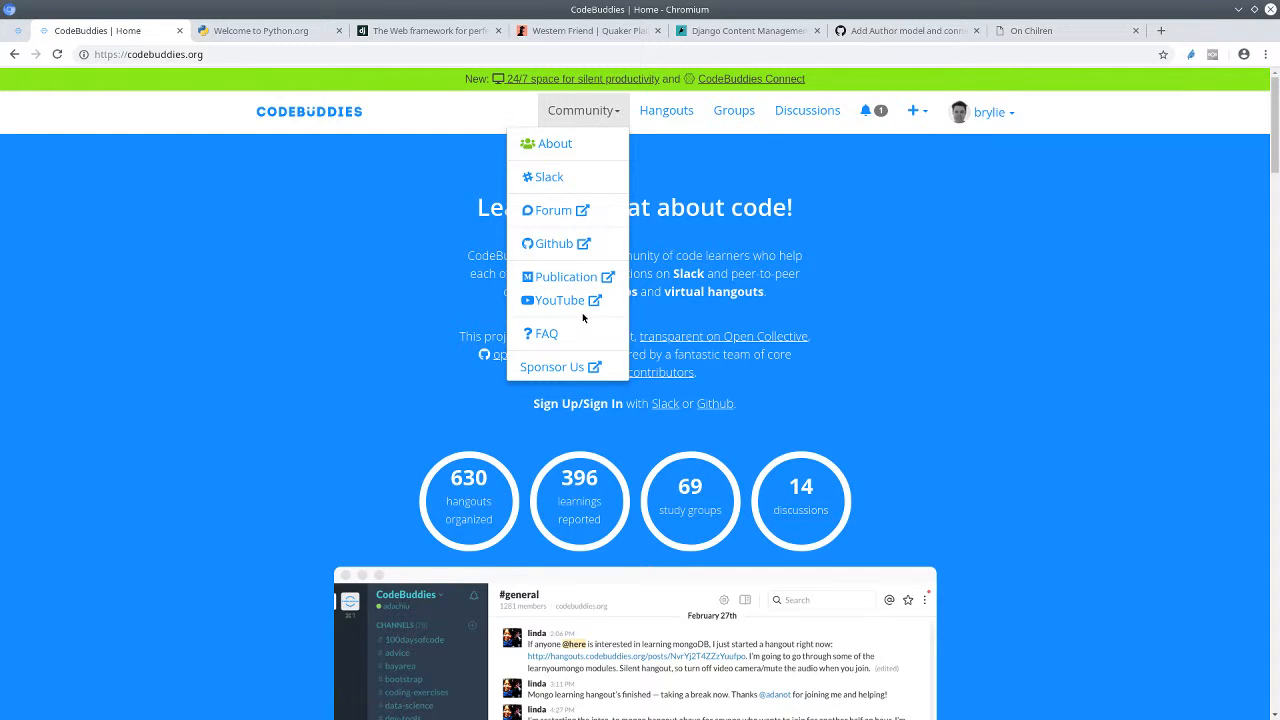
{"action": "mouse_move", "coordinate": [435, 249]}
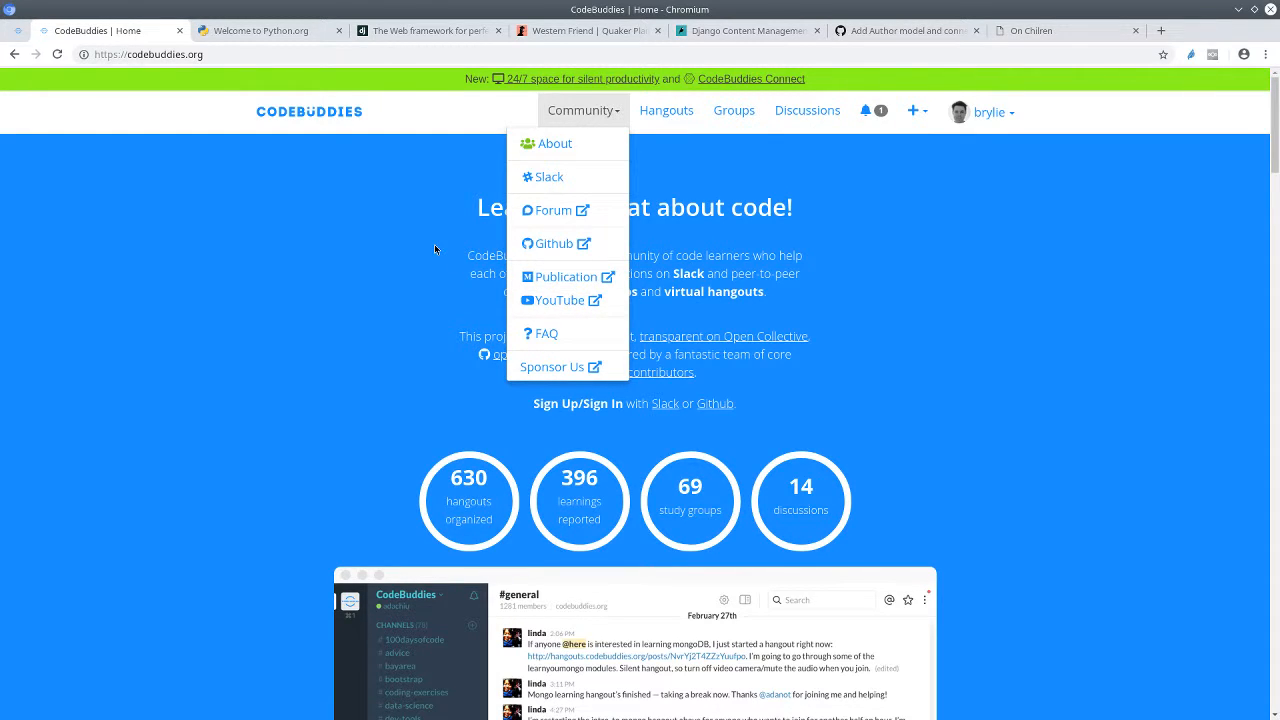
Step: View and close the Python.org and Django project tabs, leaving westernfriend.org showing
{"action": "left_click", "coordinate": [270, 30]}
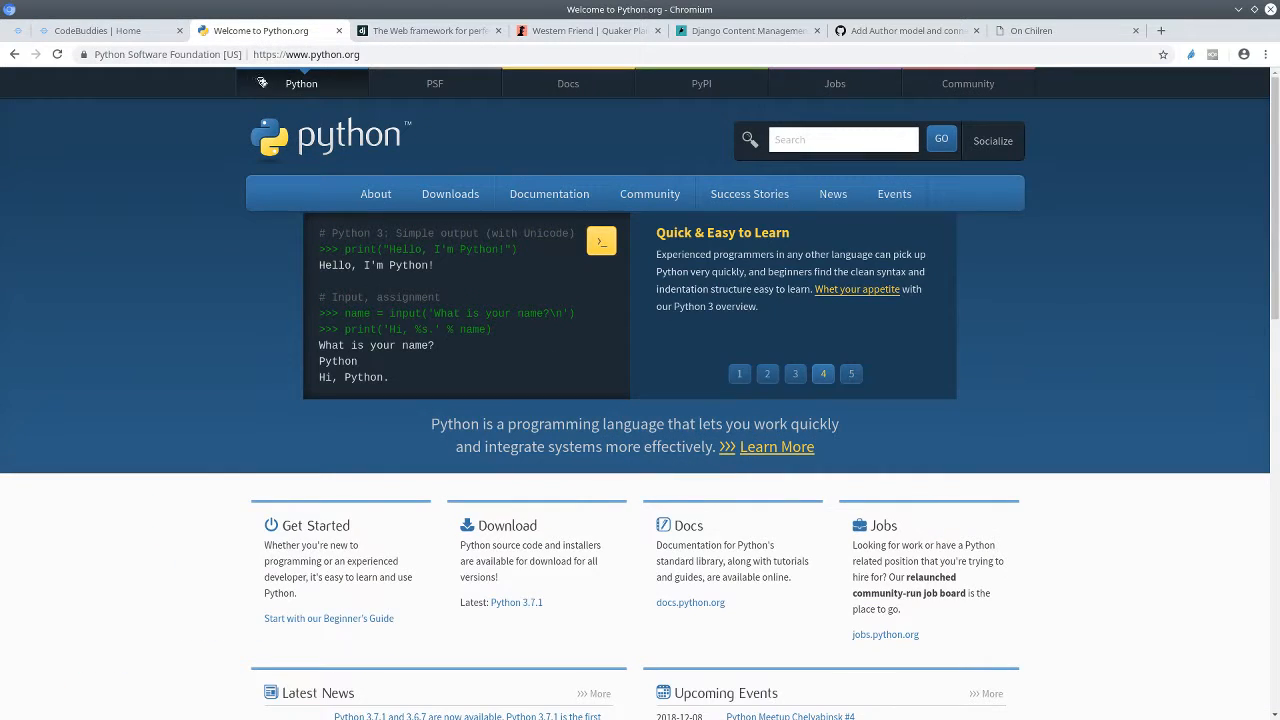
{"action": "left_click", "coordinate": [851, 373]}
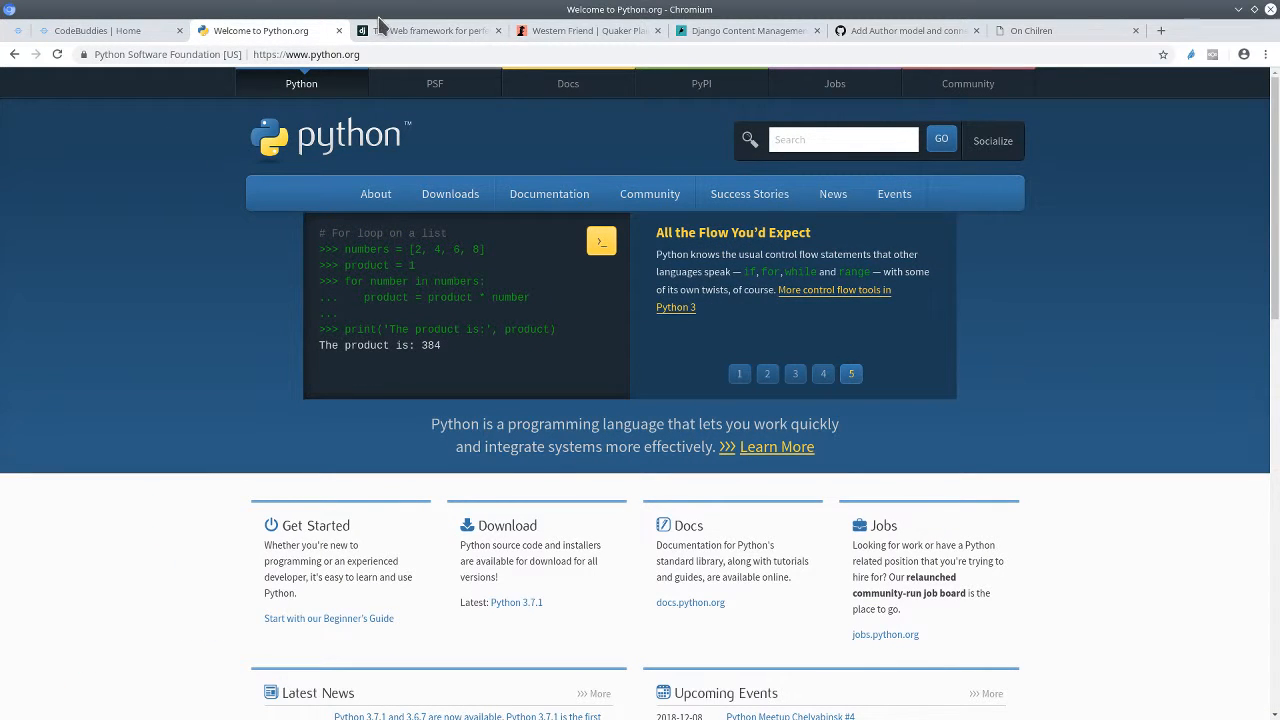
{"action": "left_click", "coordinate": [430, 30]}
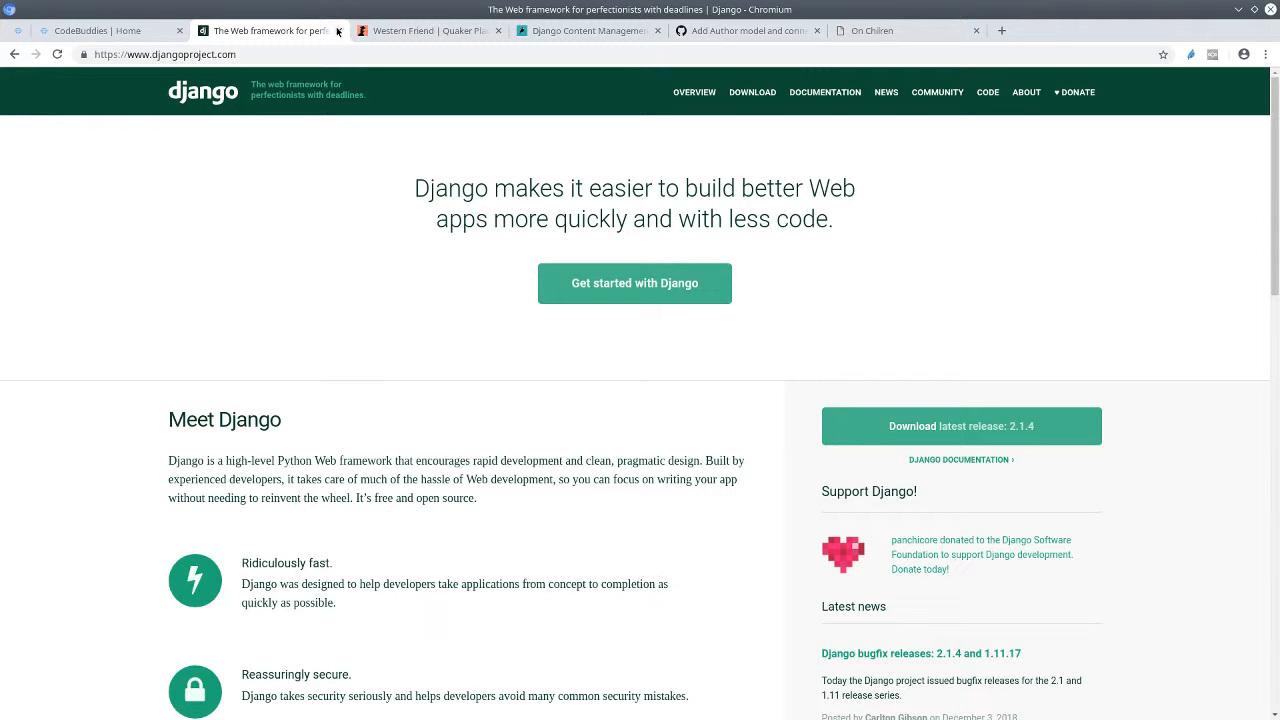
{"action": "left_click", "coordinate": [410, 30]}
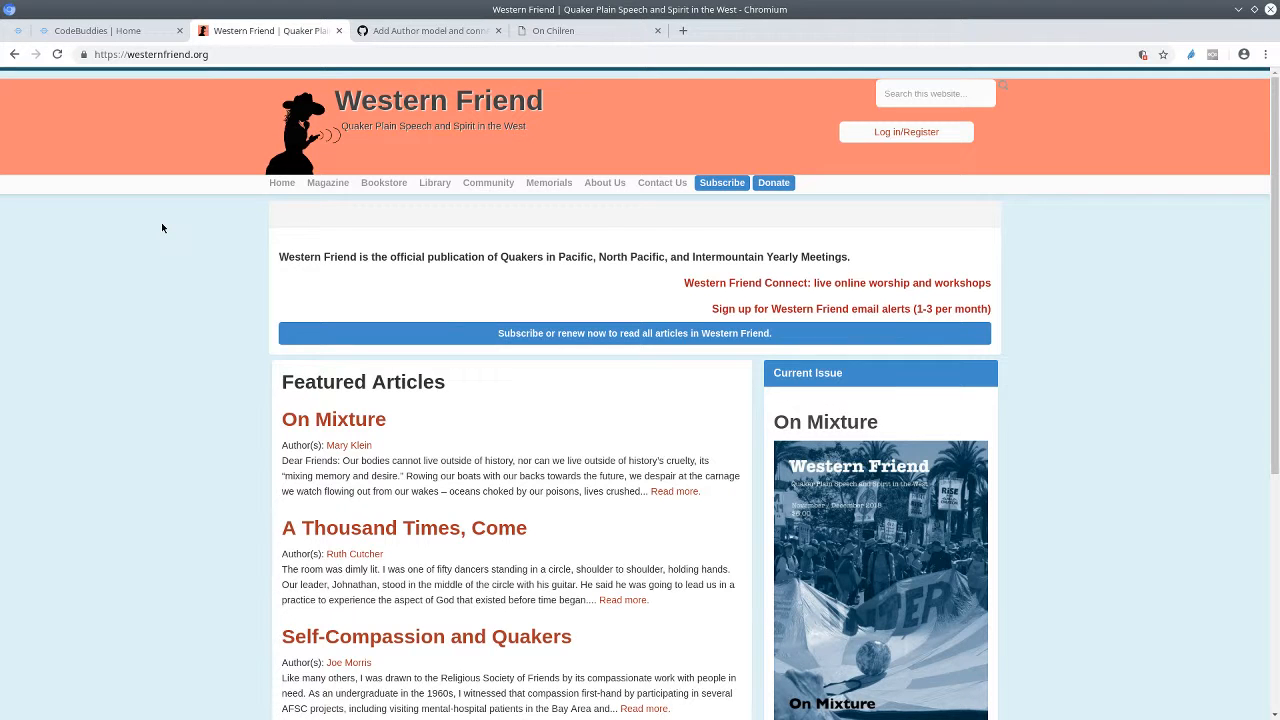
Step: Review GitHub issue #21's Author model checklist, highlight authored_by, then return to the On Chilren page
{"action": "left_click", "coordinate": [428, 30]}
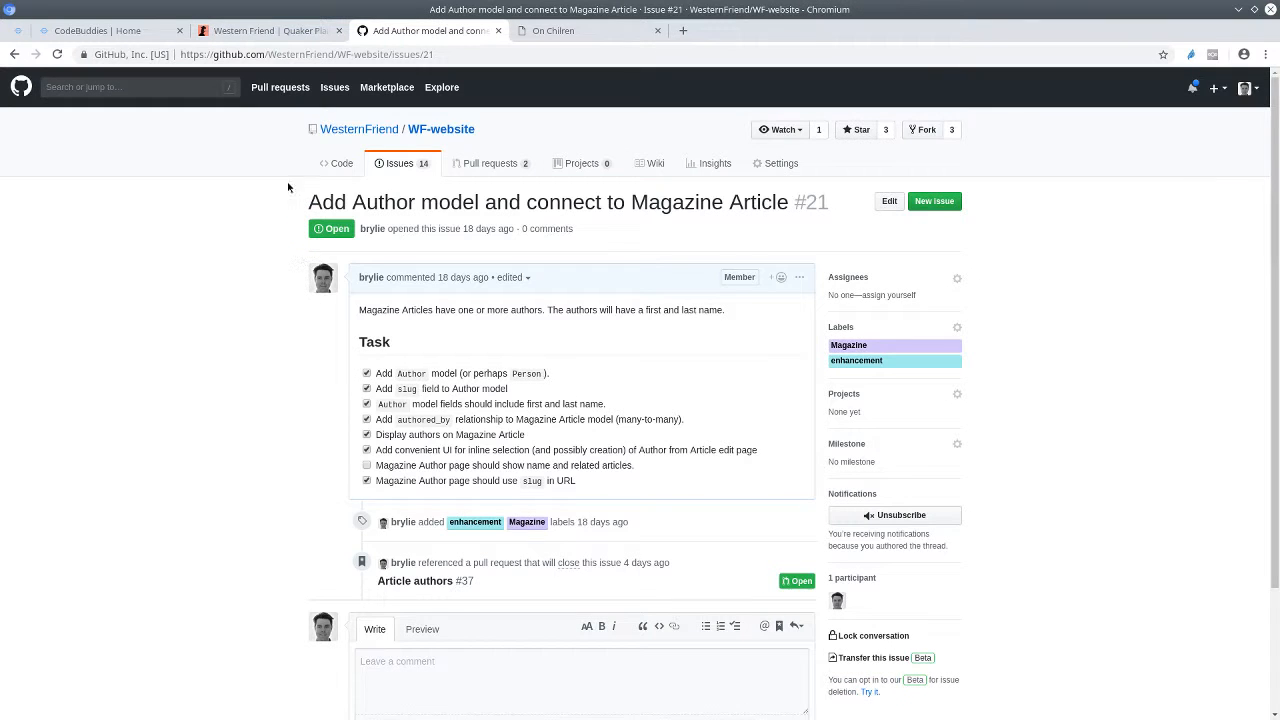
{"action": "mouse_move", "coordinate": [371, 205]}
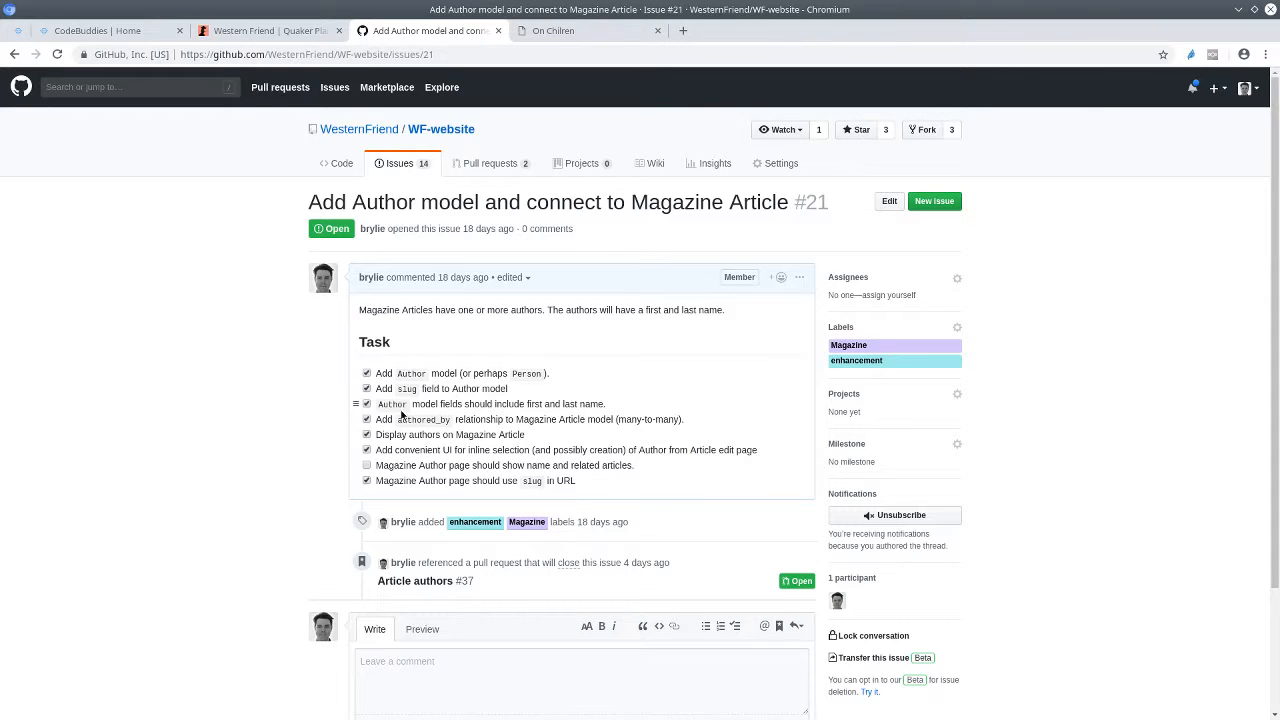
{"action": "double_click", "coordinate": [421, 418]}
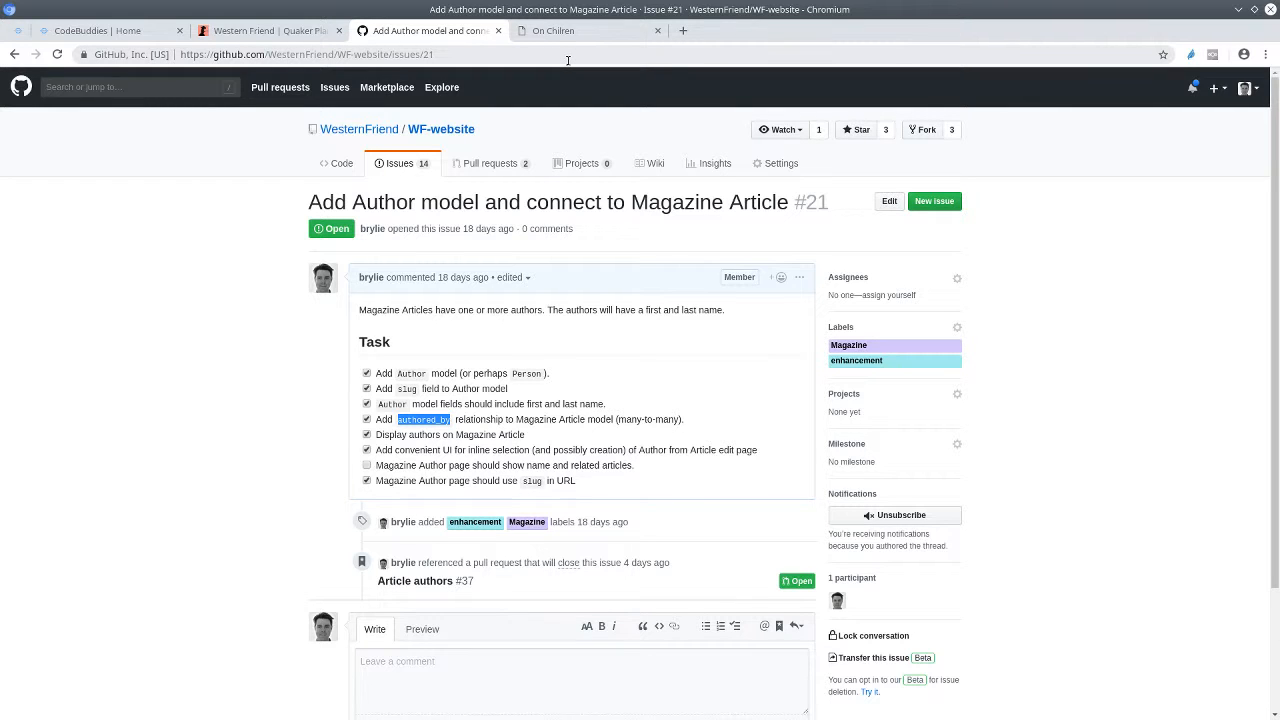
{"action": "left_click", "coordinate": [585, 30]}
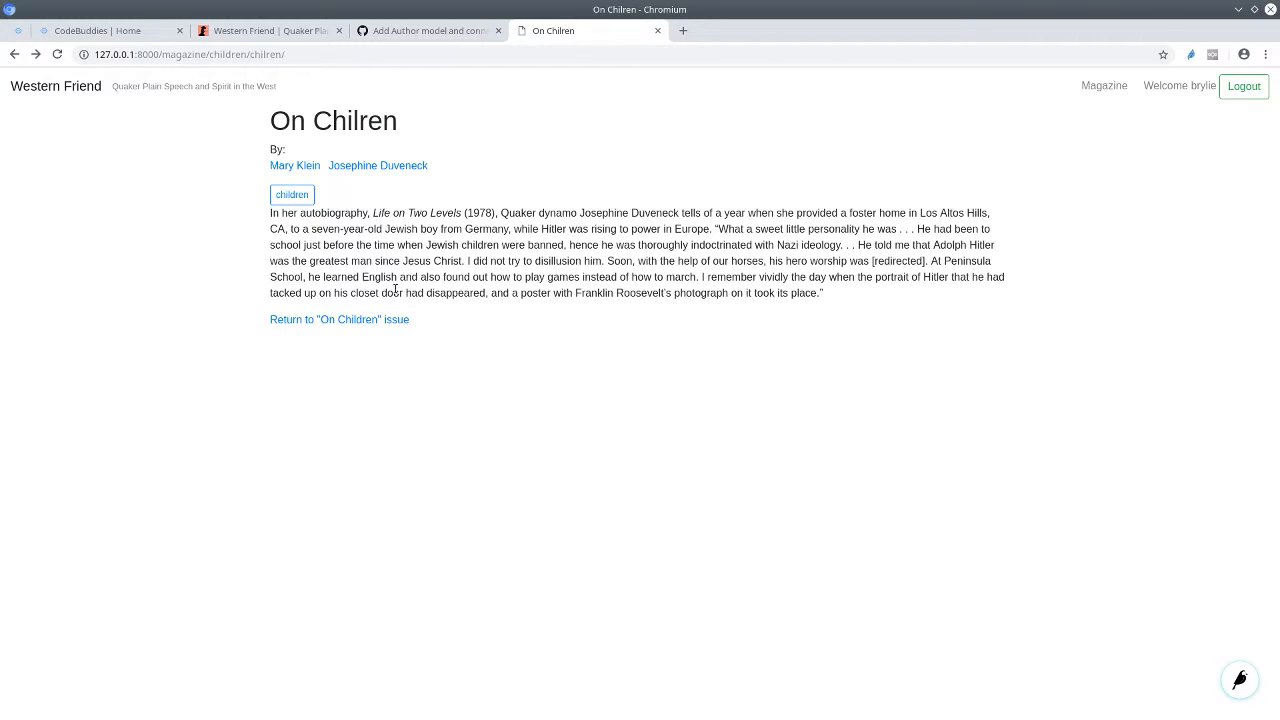
Step: Go via the On Children issue back to the On Chilren editorial and follow the Mary Klein author link
{"action": "left_click", "coordinate": [339, 319]}
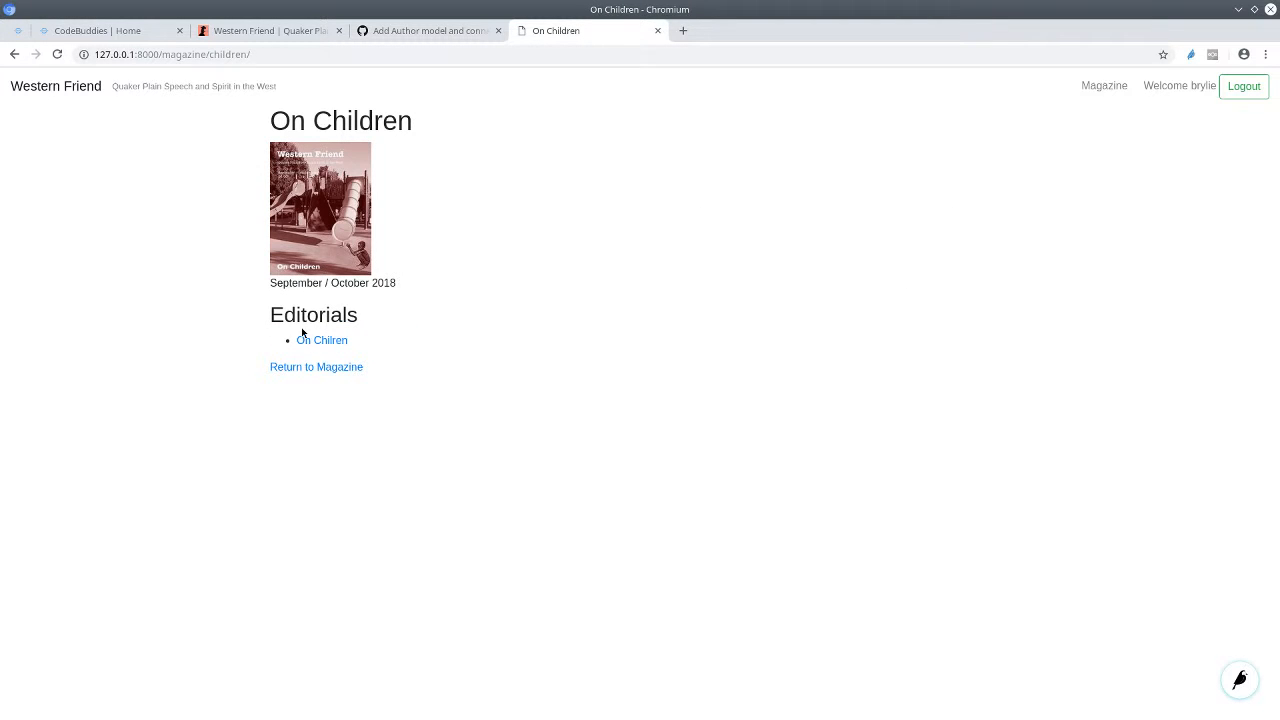
{"action": "left_click", "coordinate": [322, 340]}
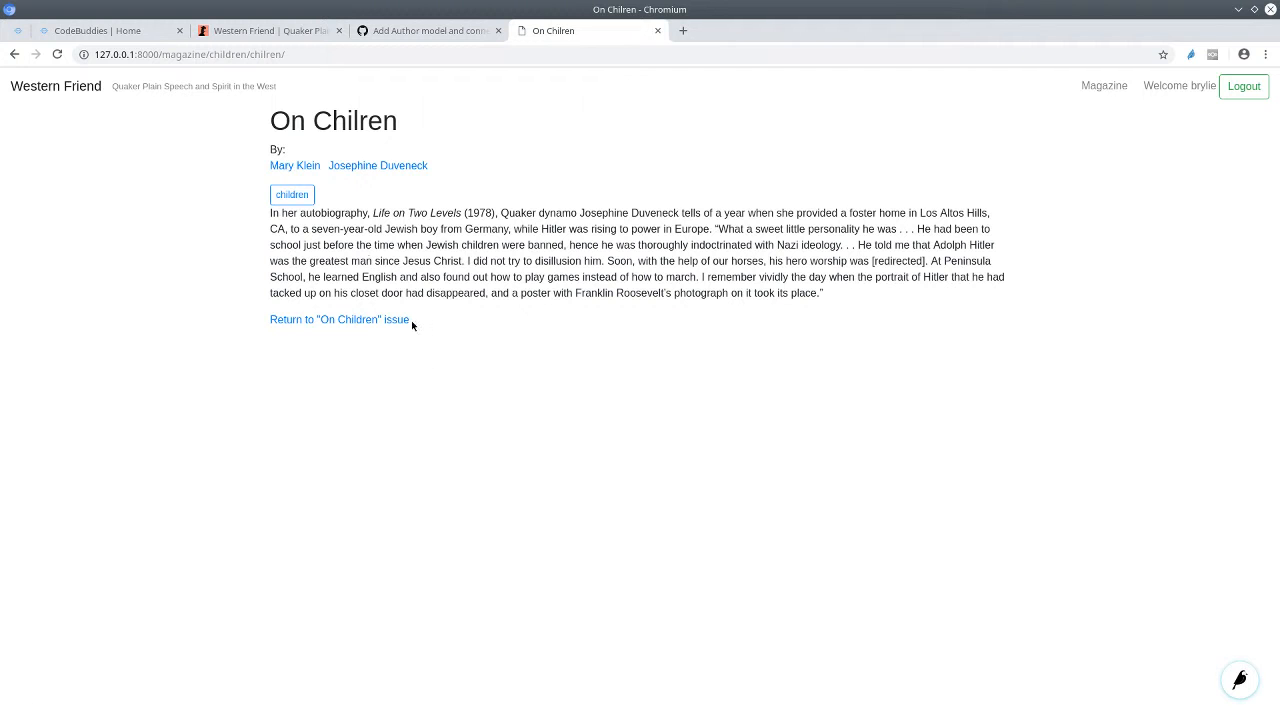
{"action": "mouse_move", "coordinate": [467, 258]}
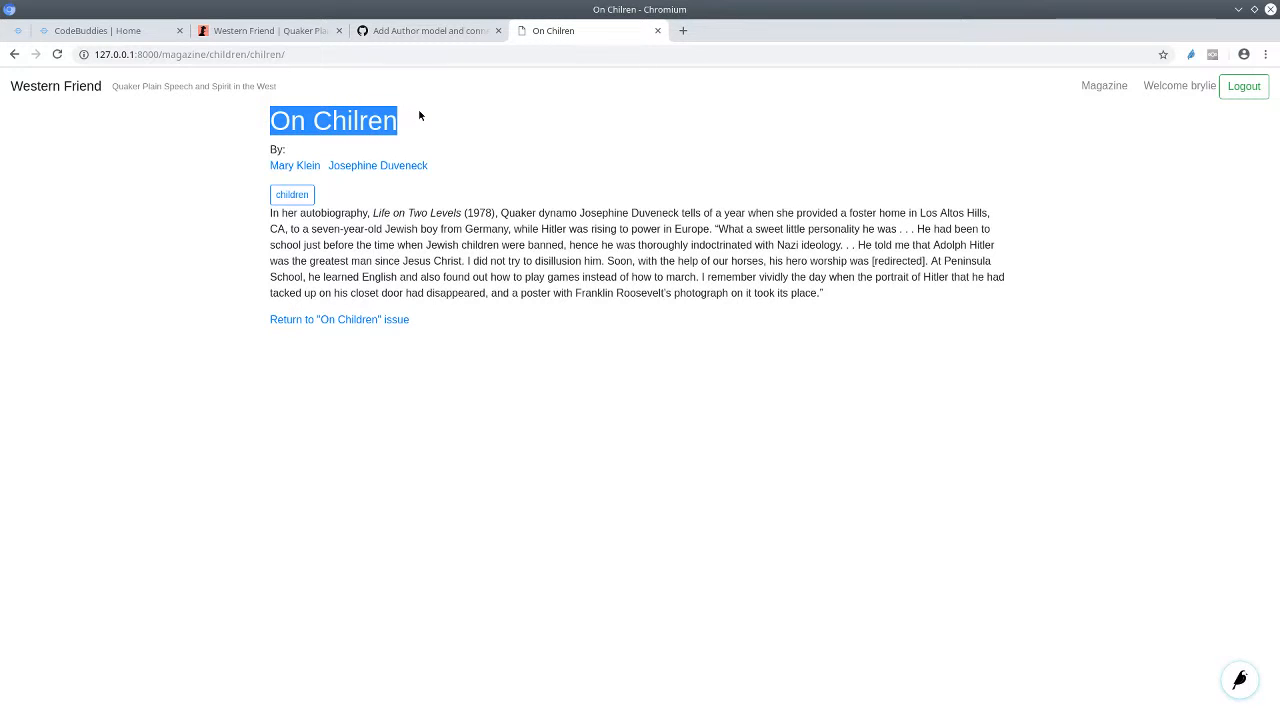
{"action": "mouse_move", "coordinate": [416, 256]}
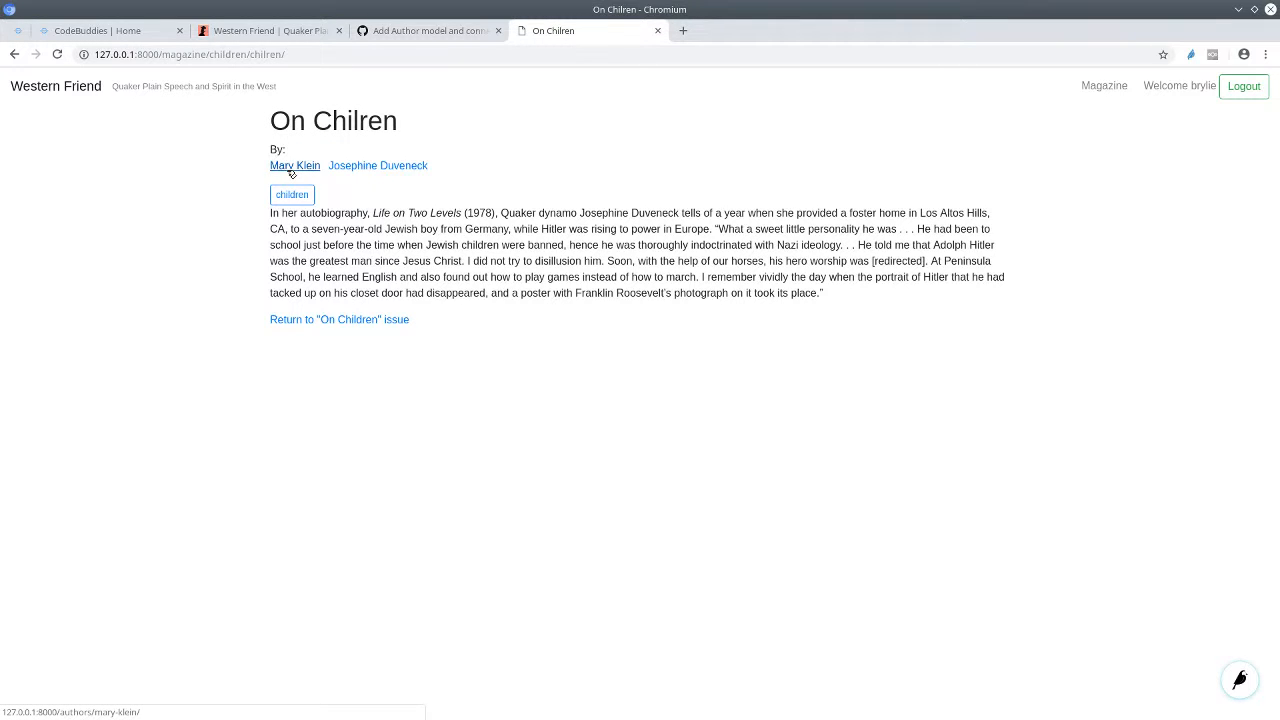
{"action": "mouse_move", "coordinate": [378, 165]}
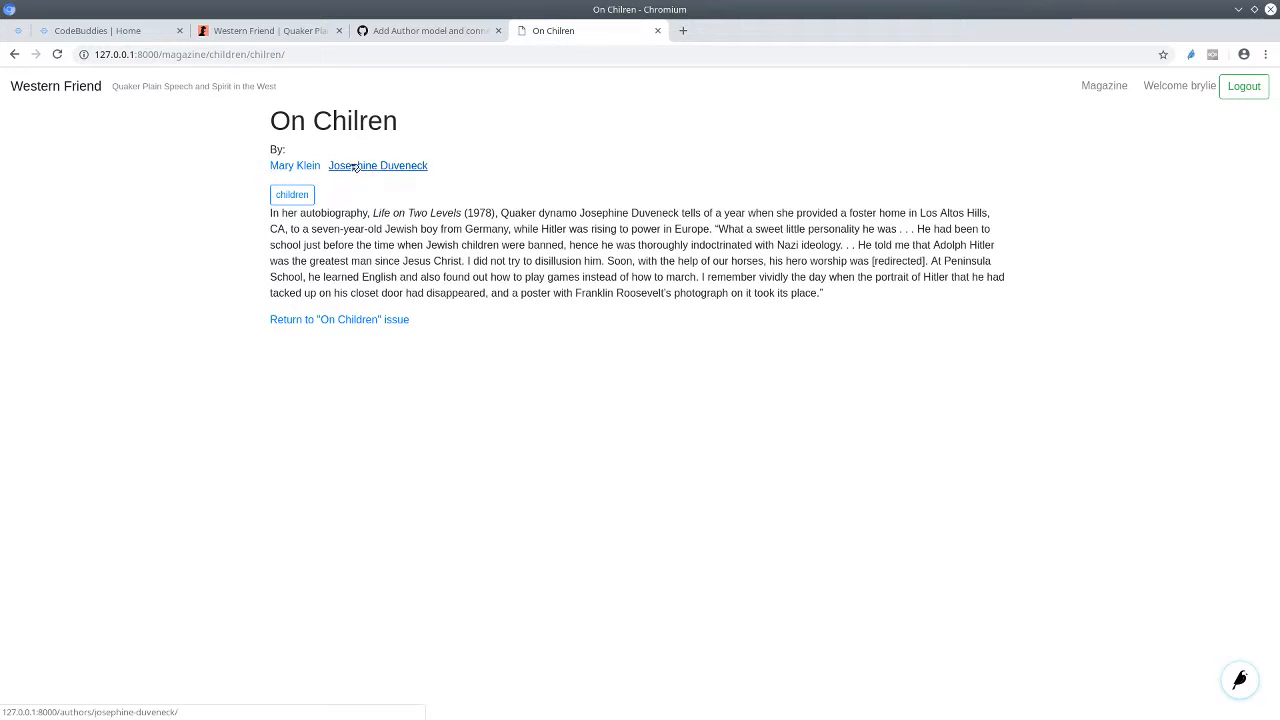
{"action": "mouse_move", "coordinate": [294, 165]}
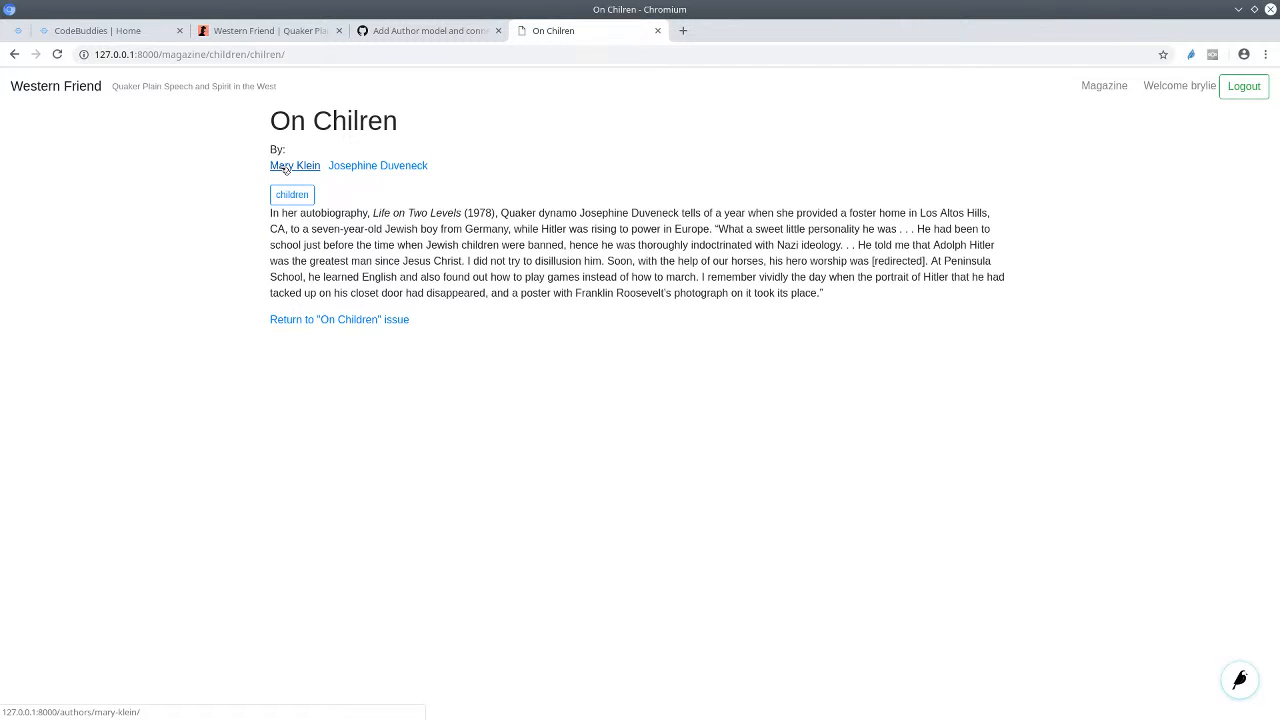
{"action": "left_click", "coordinate": [295, 165]}
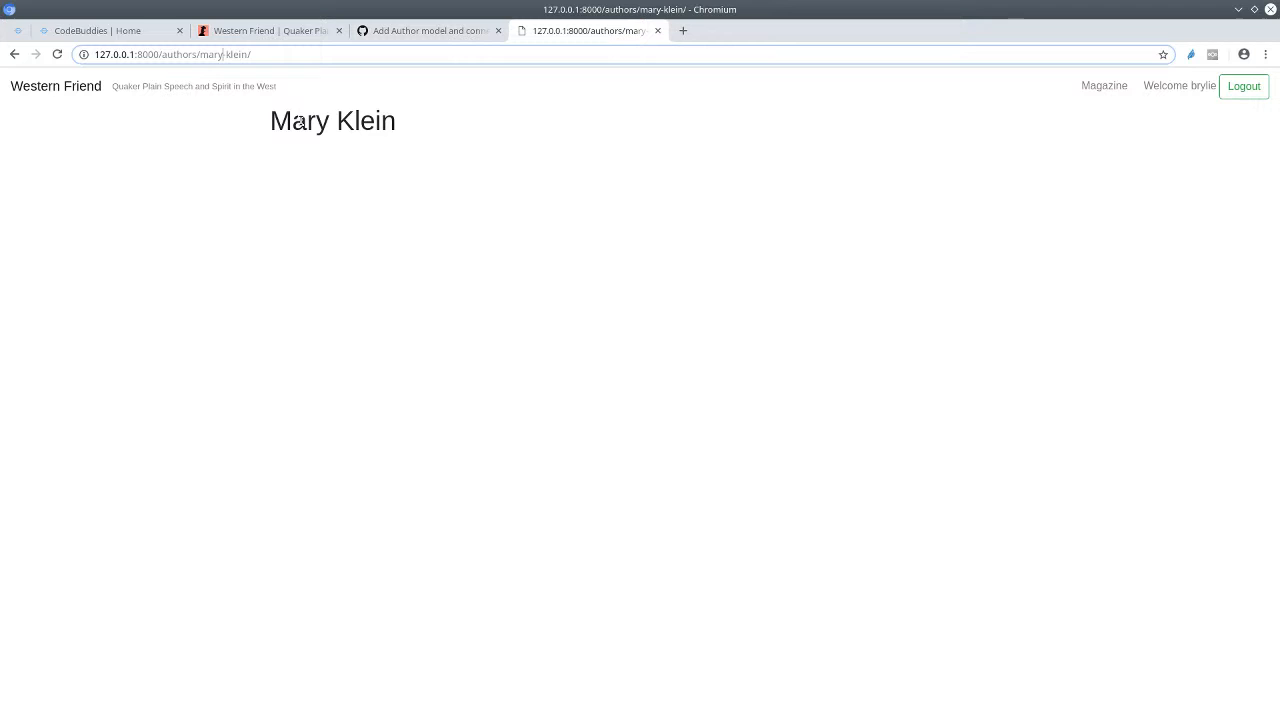
Step: Compare local /authors/mary-klein/ with the live Mary Klein page listing her articles
{"action": "double_click", "coordinate": [332, 120]}
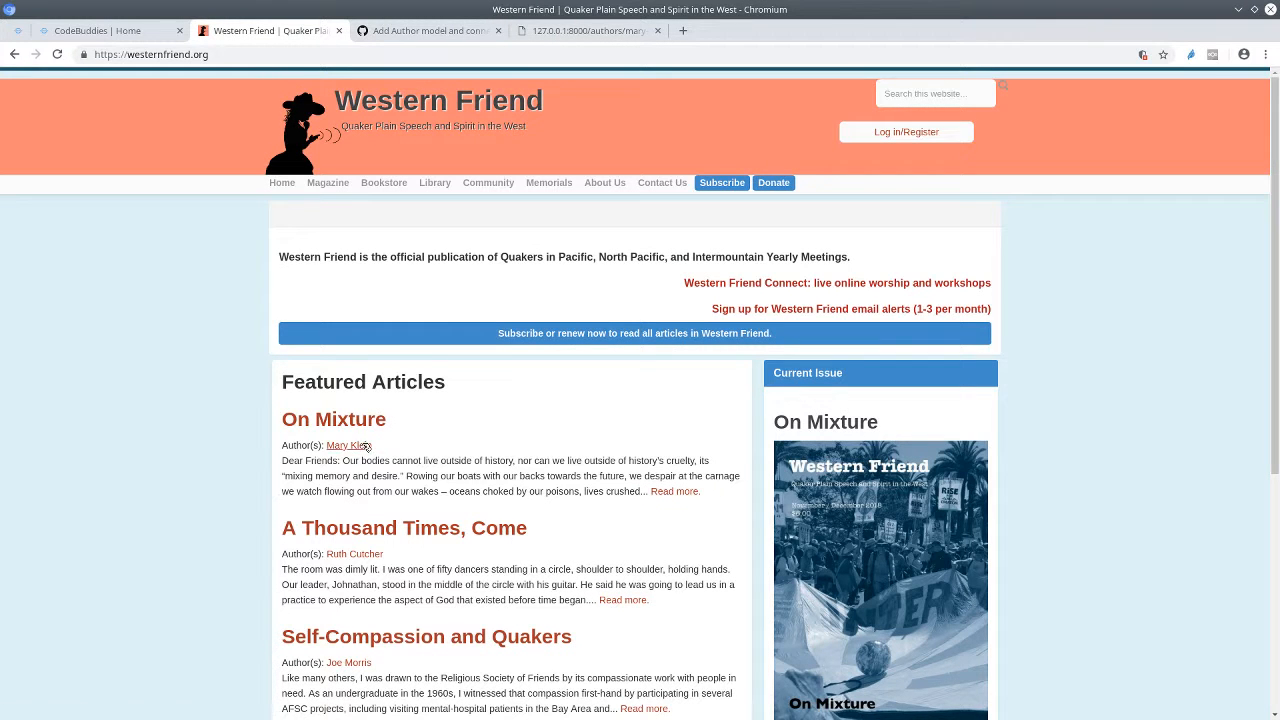
{"action": "left_click", "coordinate": [347, 445]}
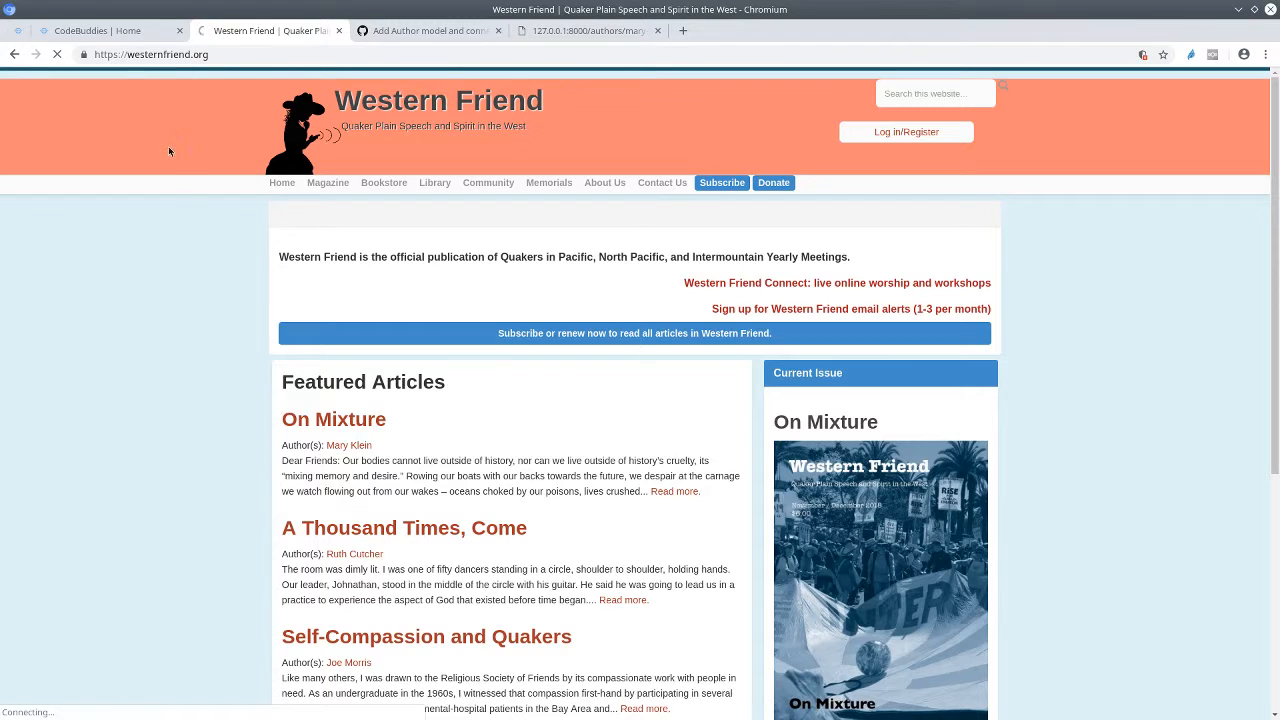
{"action": "left_click", "coordinate": [430, 30]}
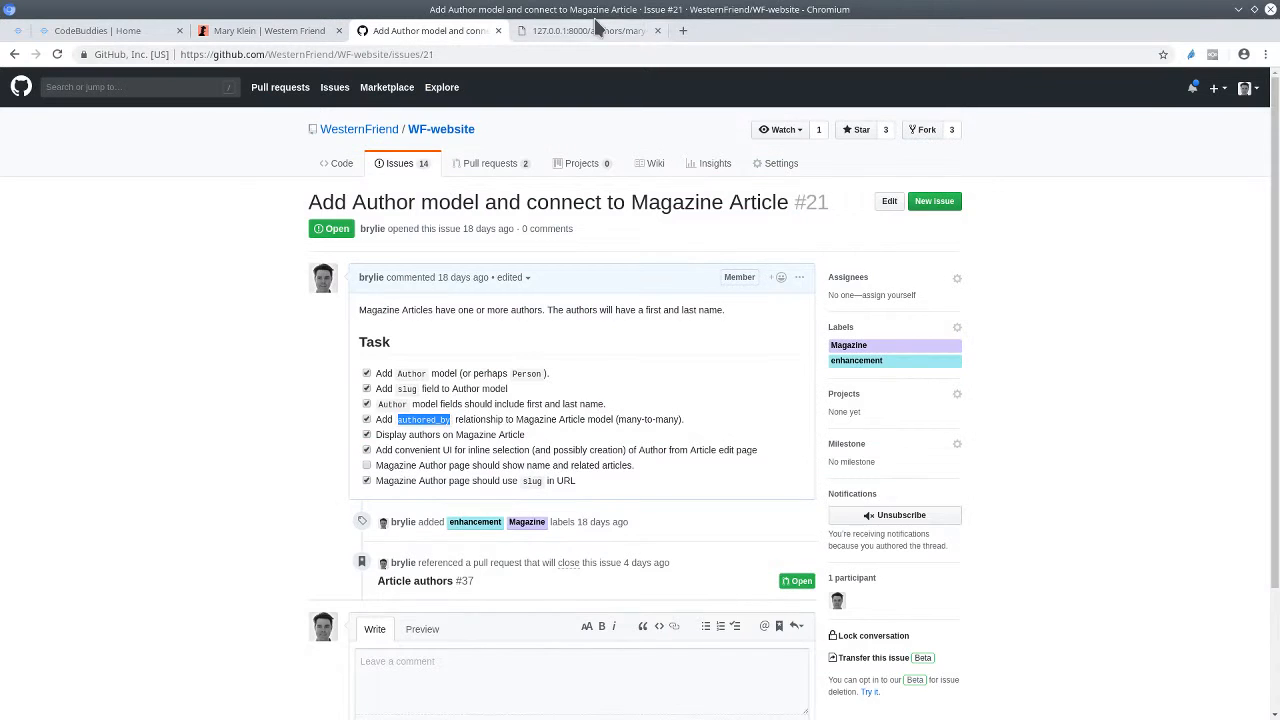
{"action": "left_click", "coordinate": [588, 30]}
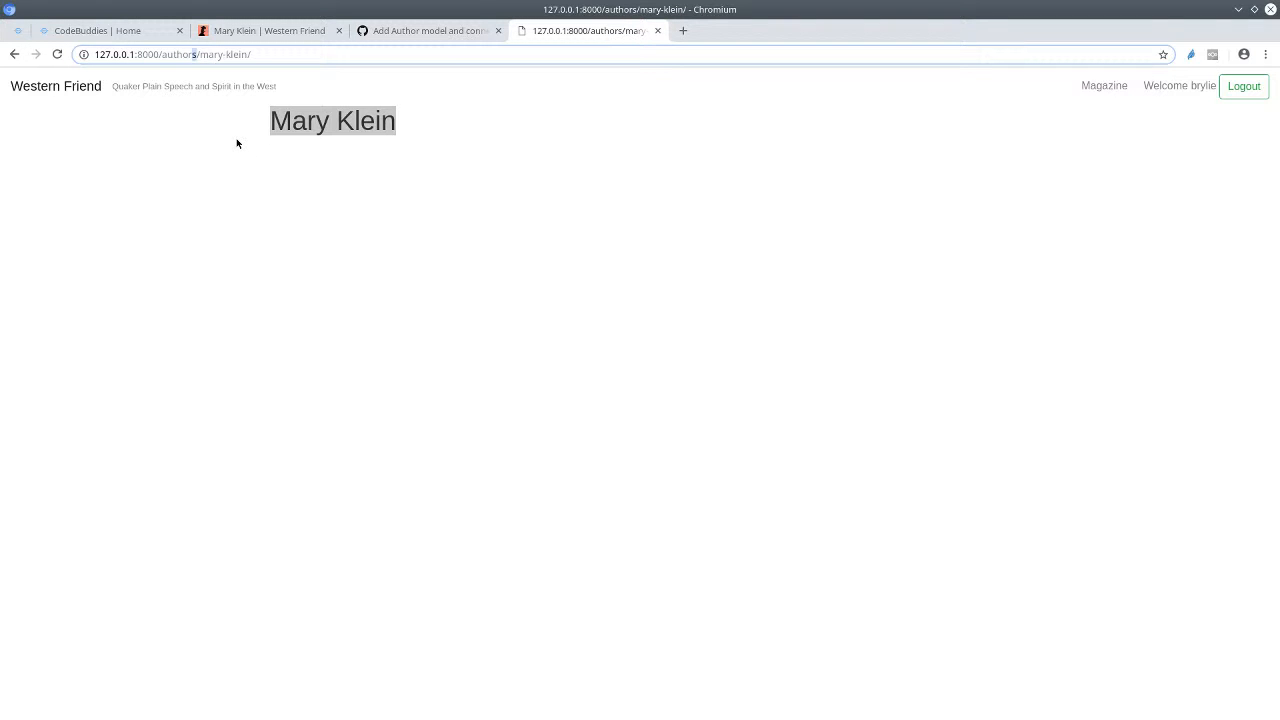
{"action": "mouse_move", "coordinate": [190, 48]}
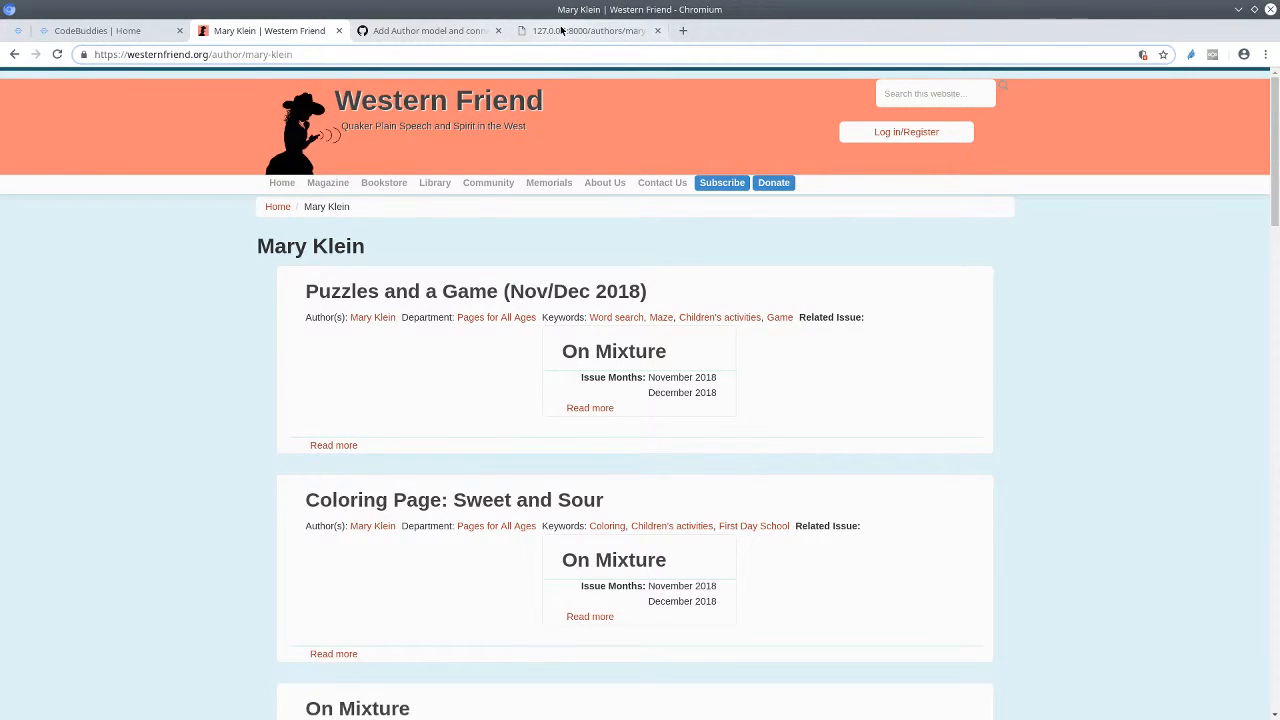
{"action": "left_click", "coordinate": [585, 30]}
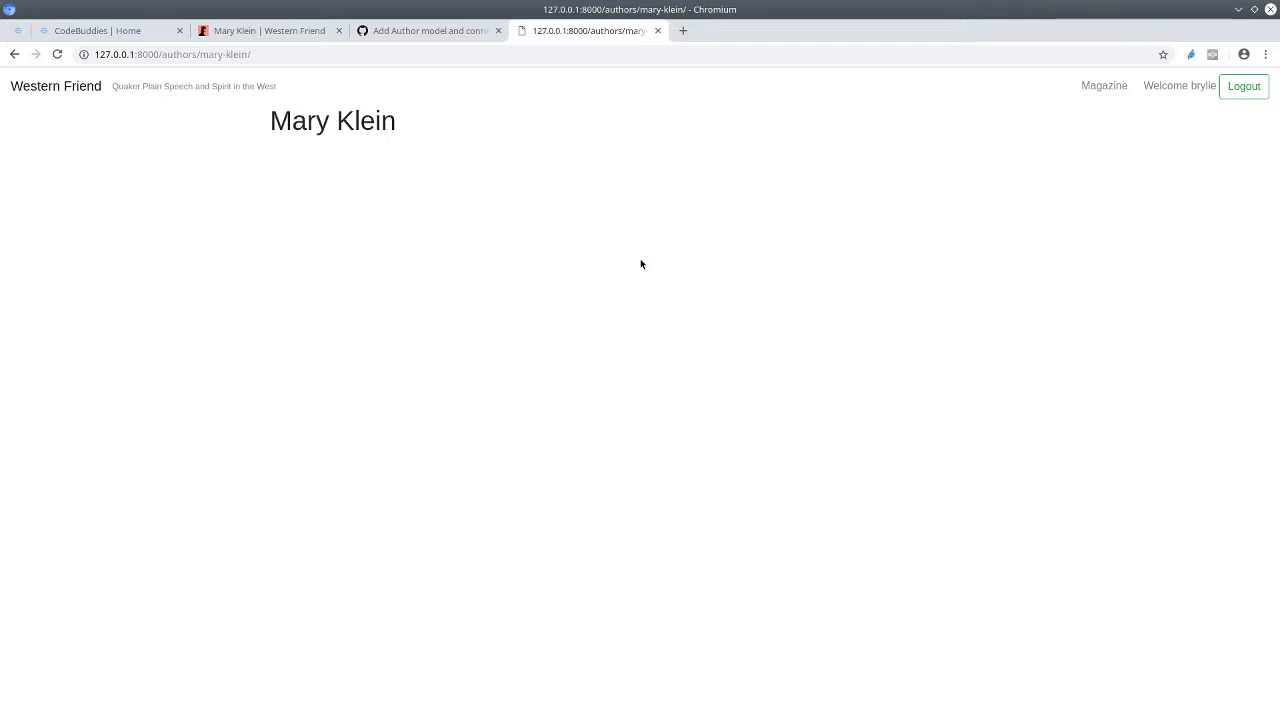
{"action": "double_click", "coordinate": [297, 120]}
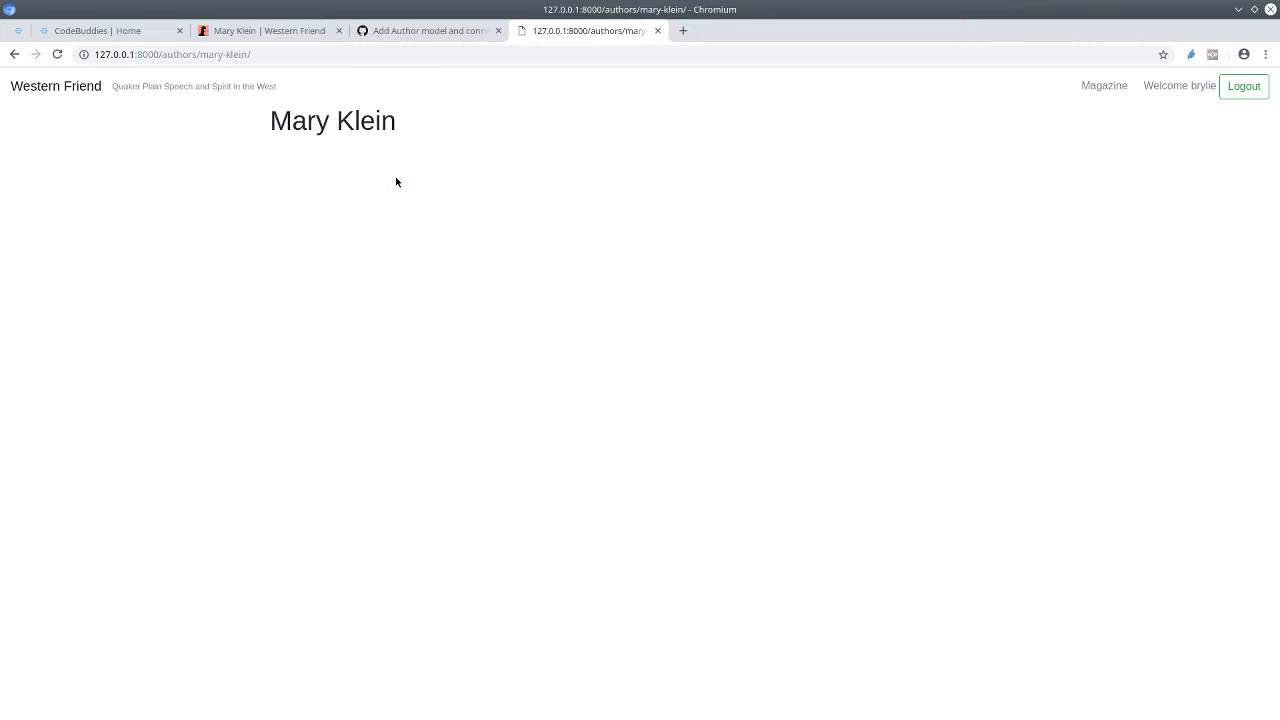
{"action": "mouse_move", "coordinate": [268, 132]}
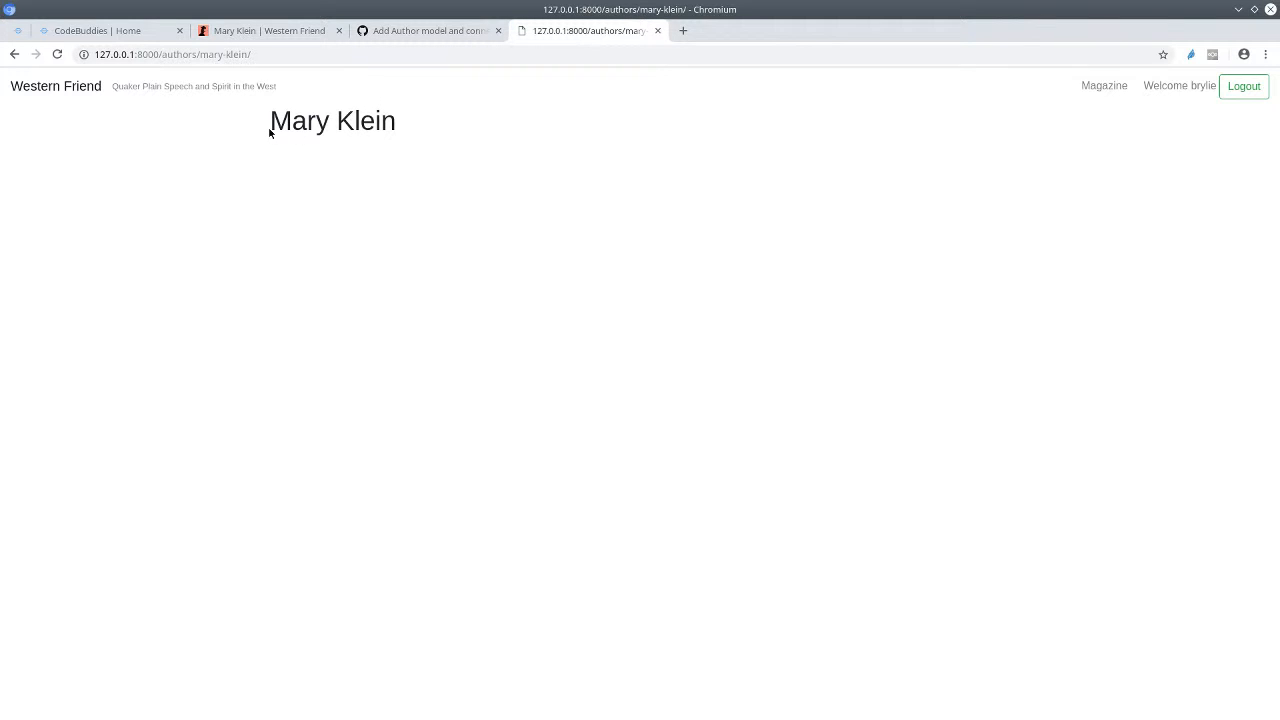
{"action": "mouse_move", "coordinate": [390, 609]}
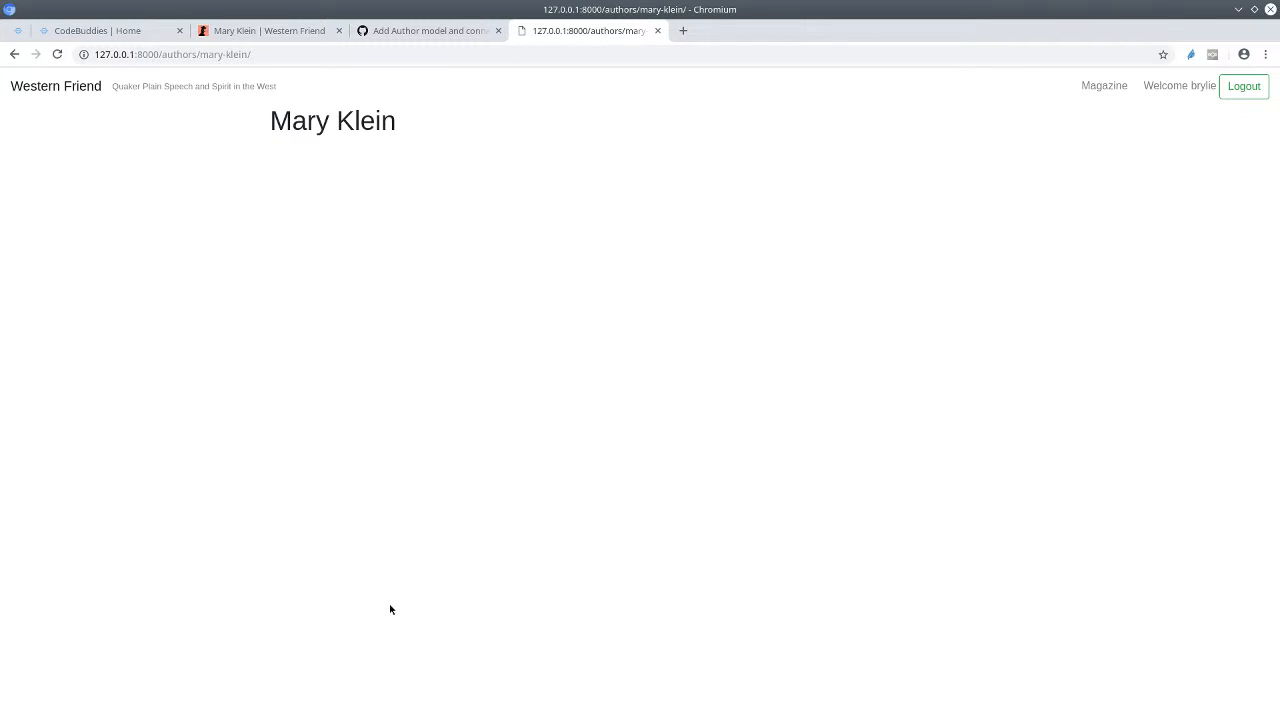
{"action": "mouse_move", "coordinate": [376, 145]}
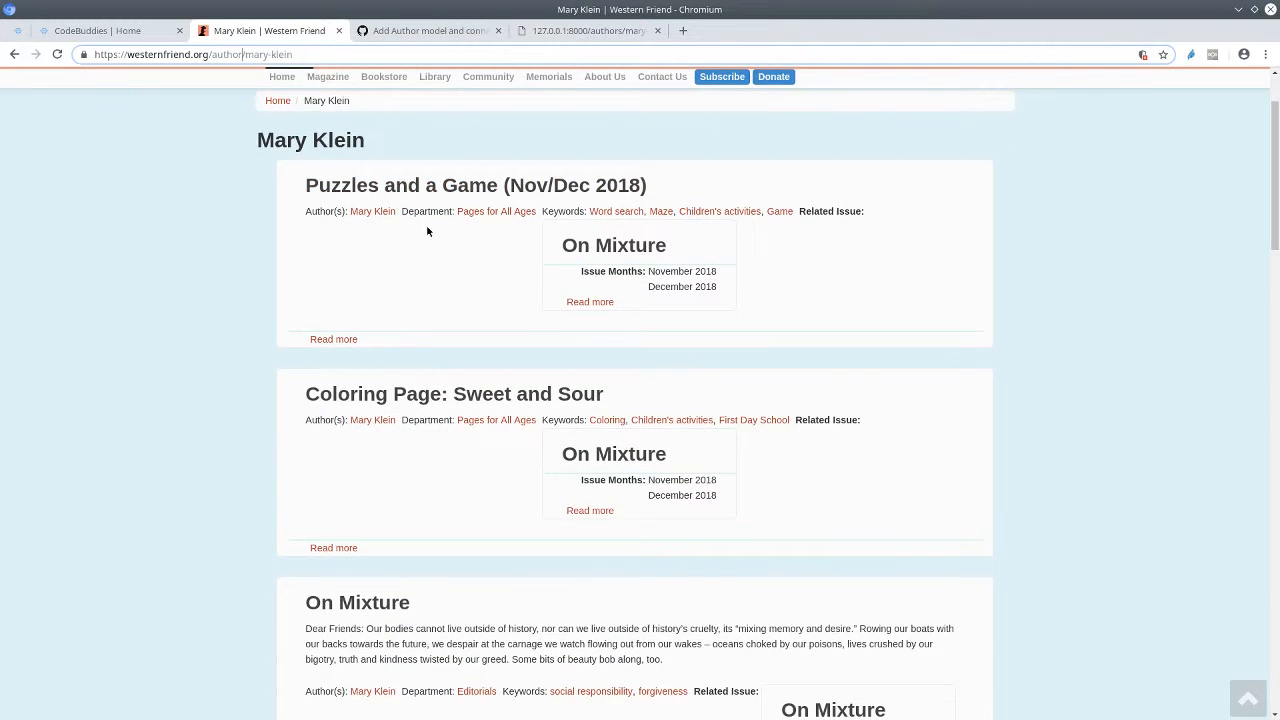
{"action": "scroll", "scroll_direction": "down", "scroll_amount": 3}
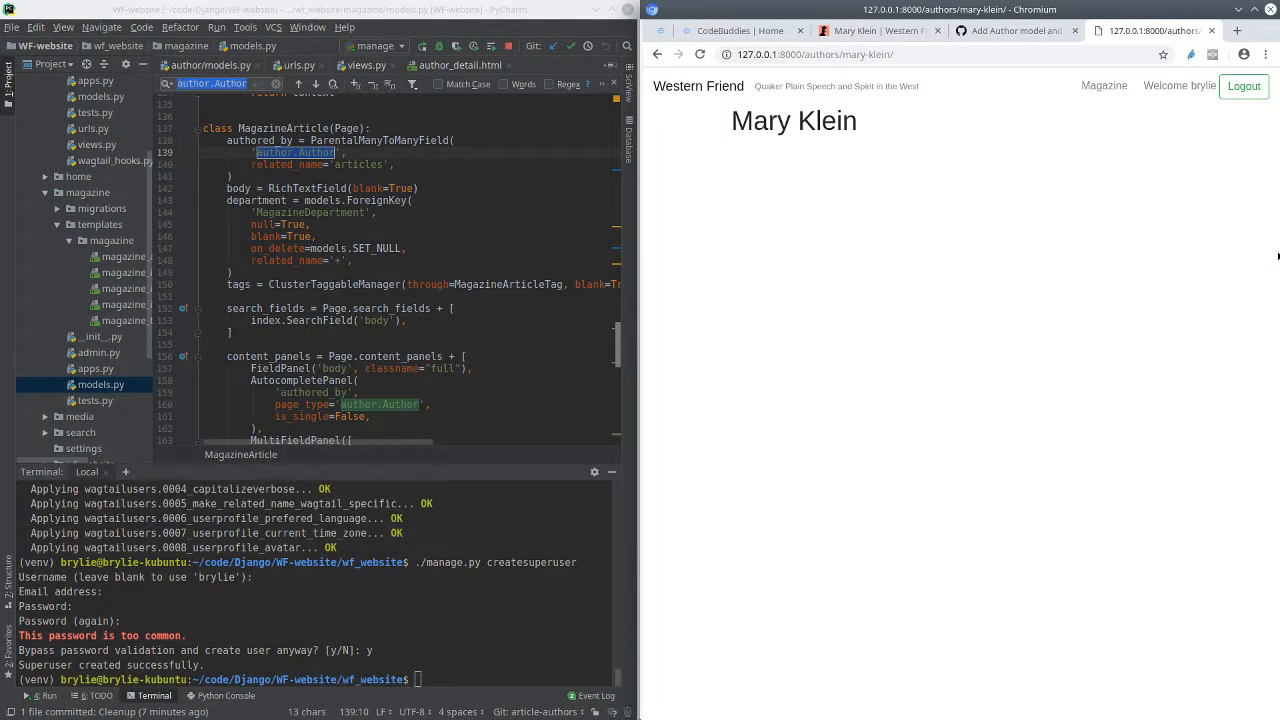
{"action": "mouse_move", "coordinate": [181, 335]}
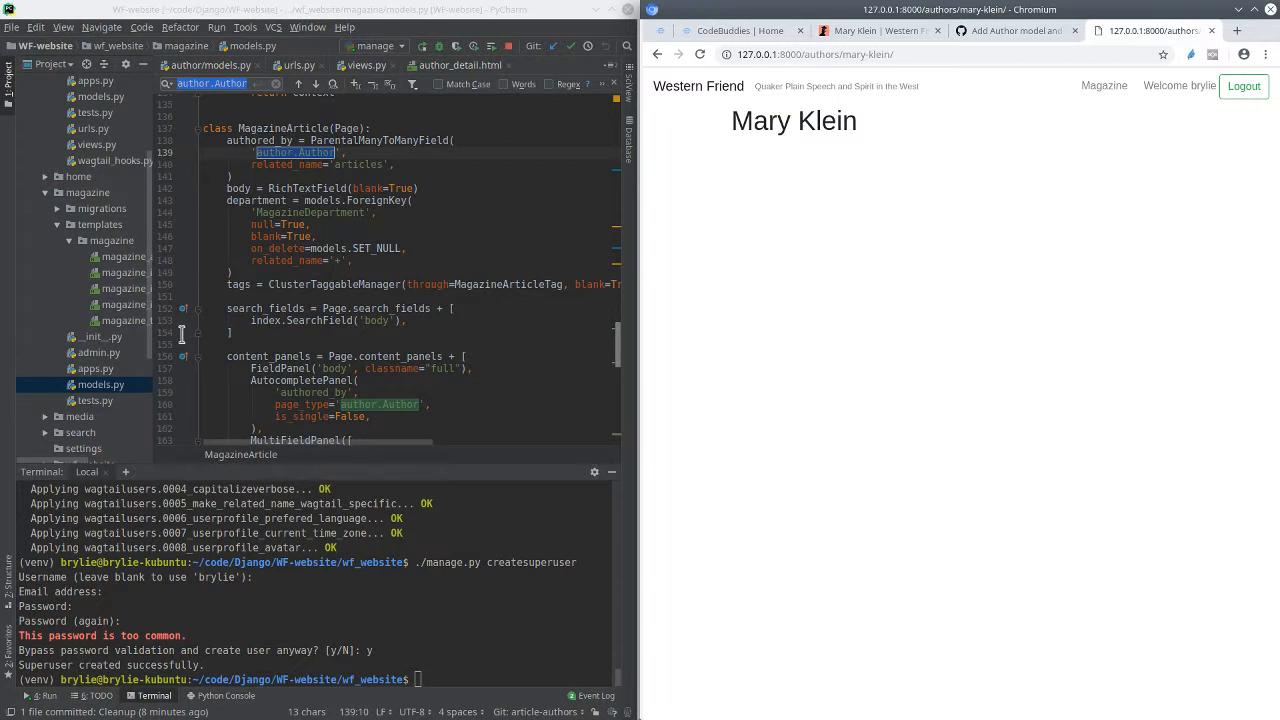
{"action": "mouse_move", "coordinate": [80, 205]}
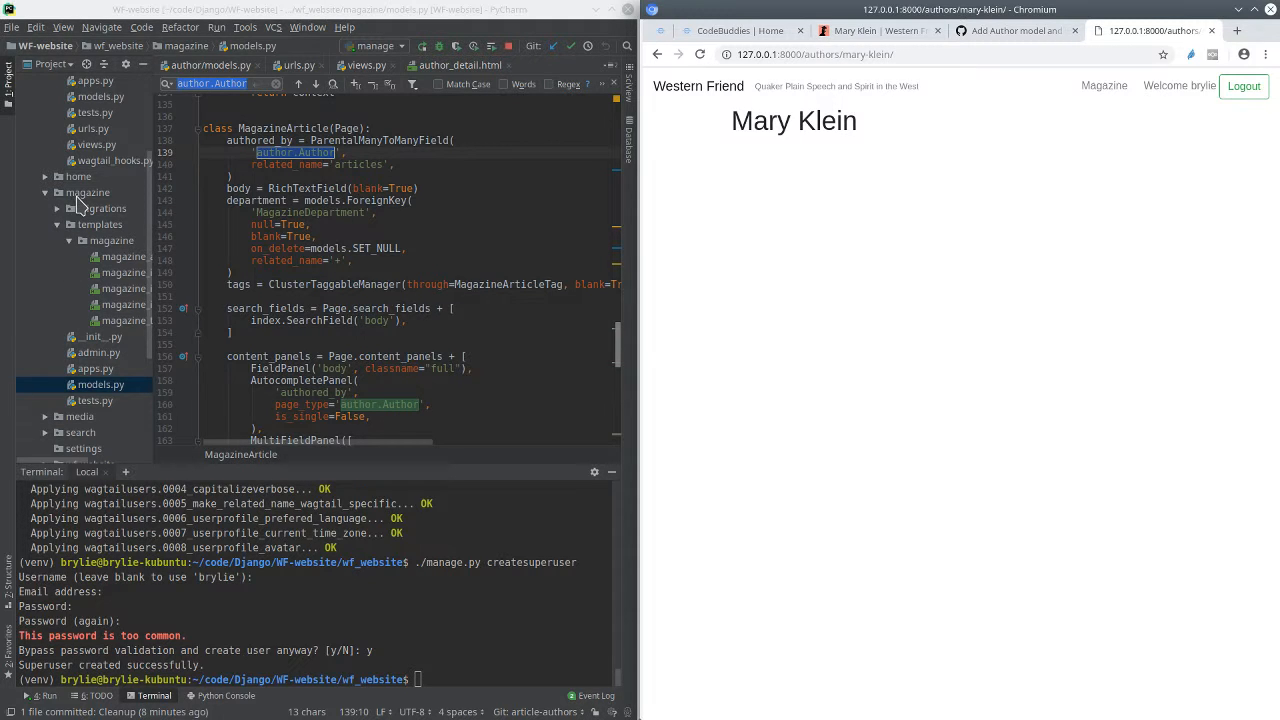
{"action": "mouse_move", "coordinate": [506, 252]}
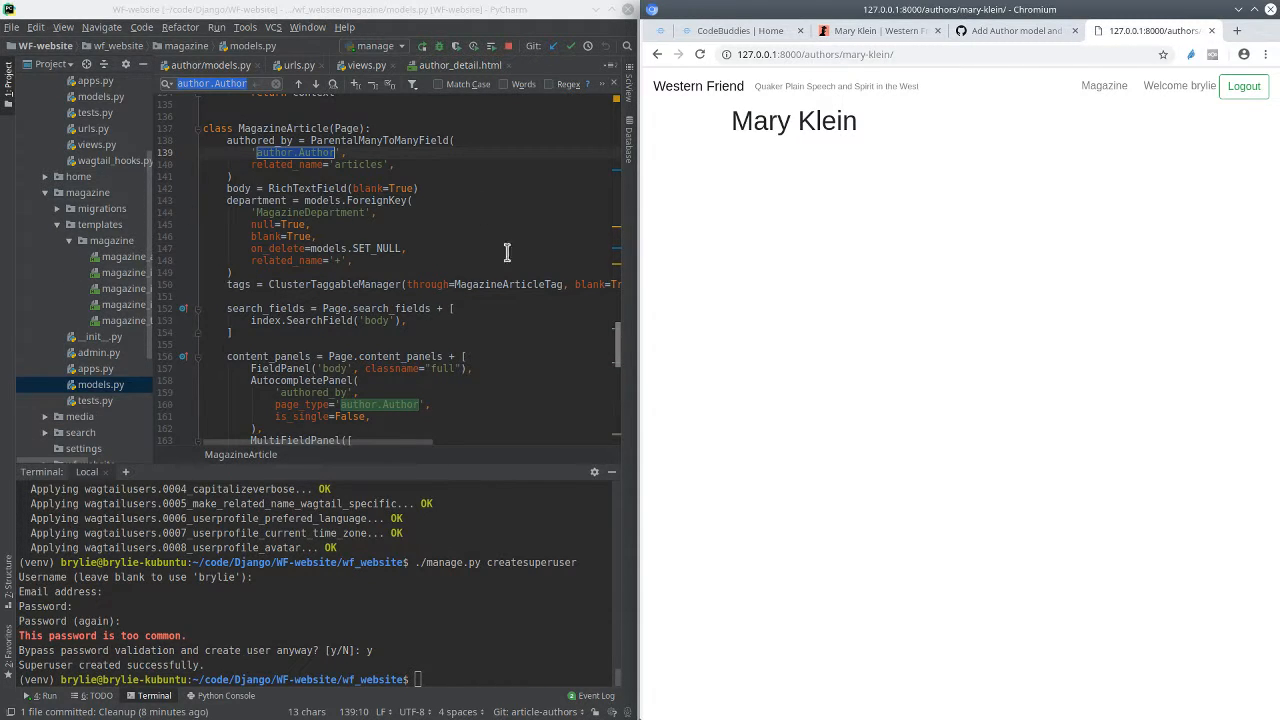
{"action": "mouse_move", "coordinate": [316, 163]}
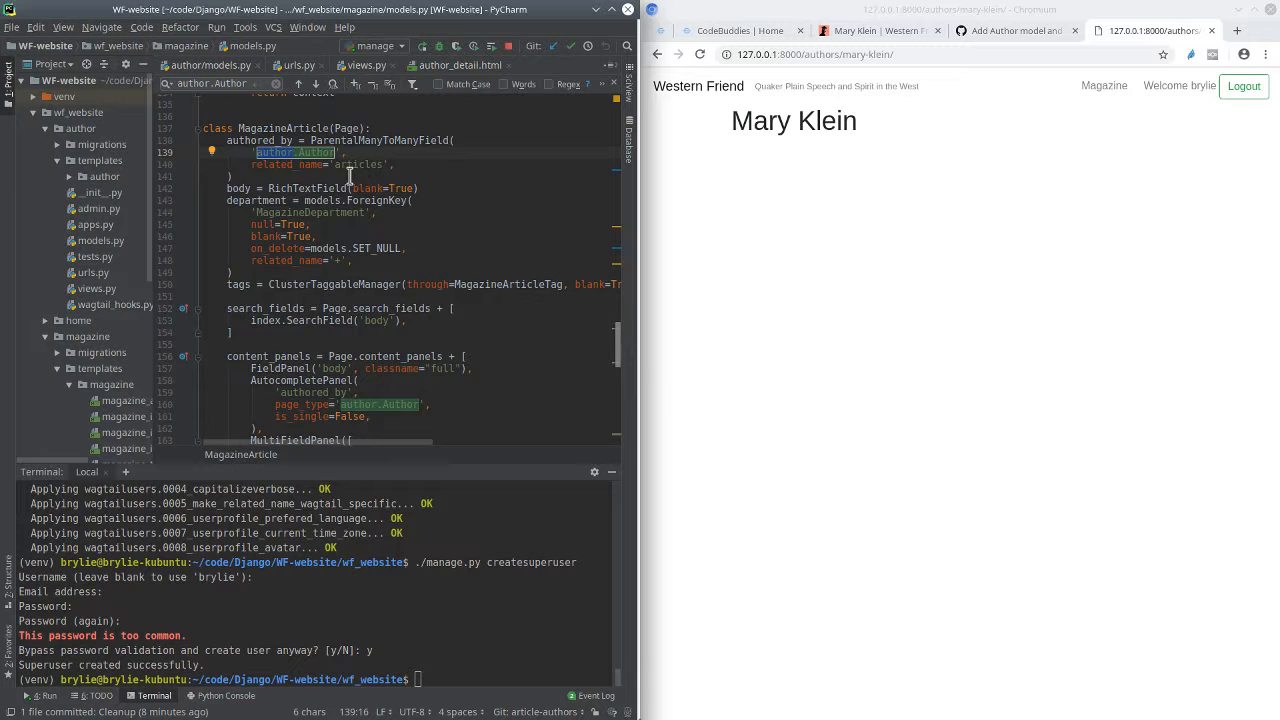
{"action": "scroll", "scroll_direction": "down", "scroll_amount": 3}
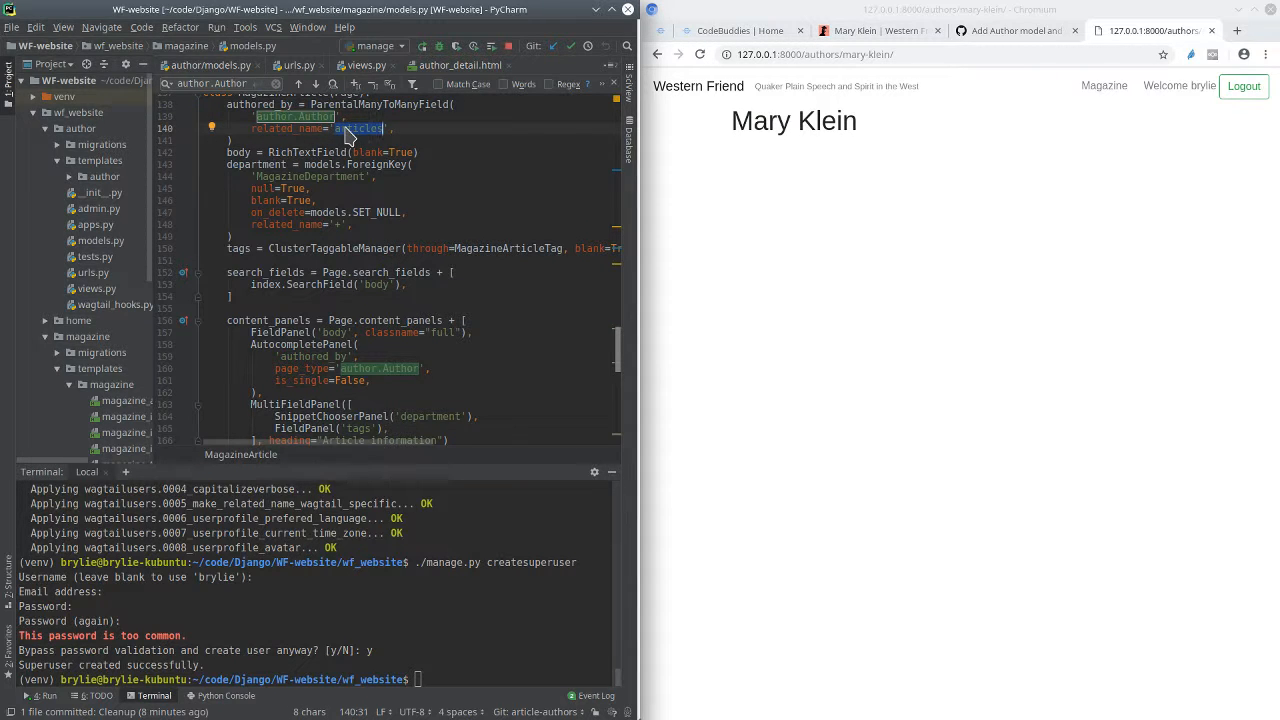
{"action": "mouse_move", "coordinate": [866, 231]}
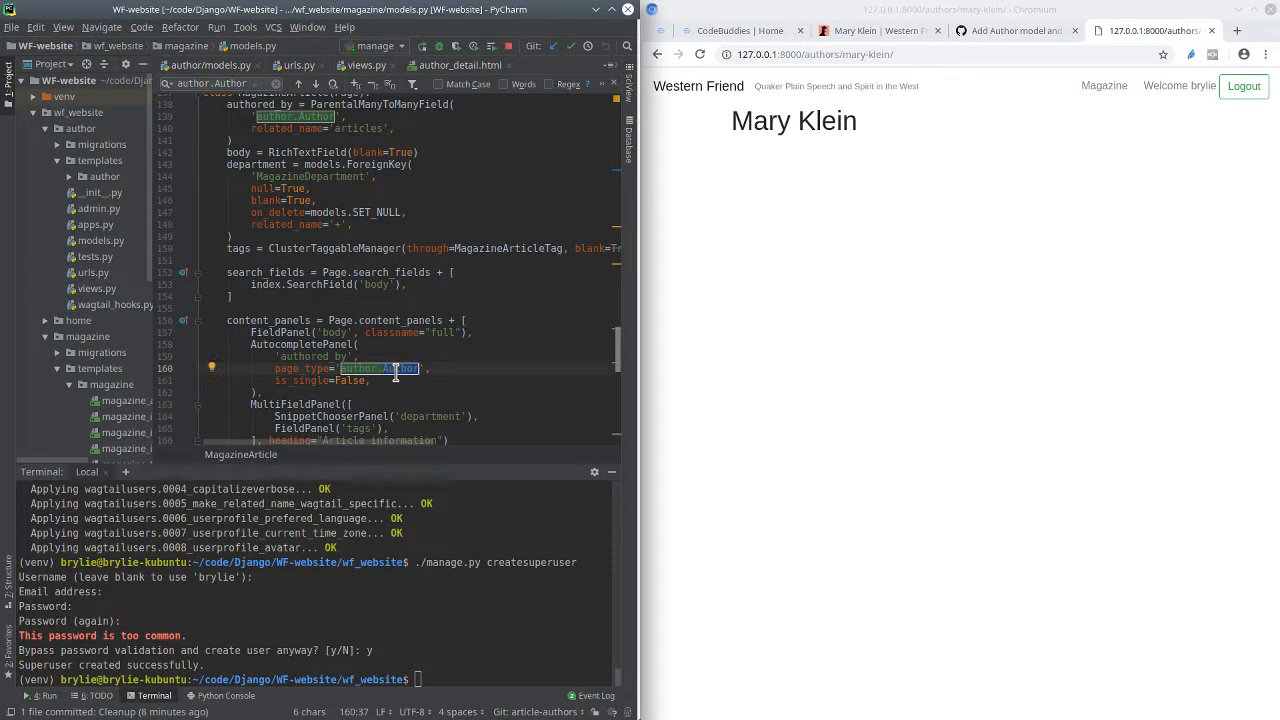
{"action": "mouse_move", "coordinate": [460, 370]}
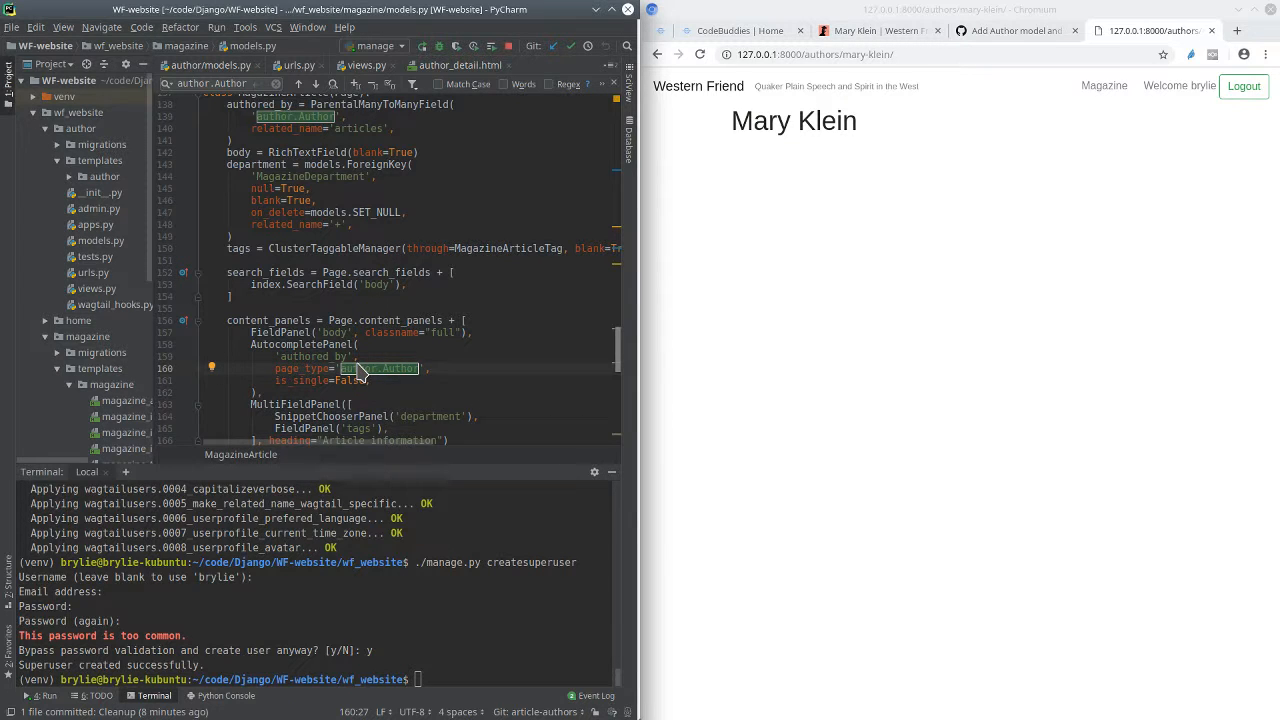
{"action": "double_click", "coordinate": [382, 368]}
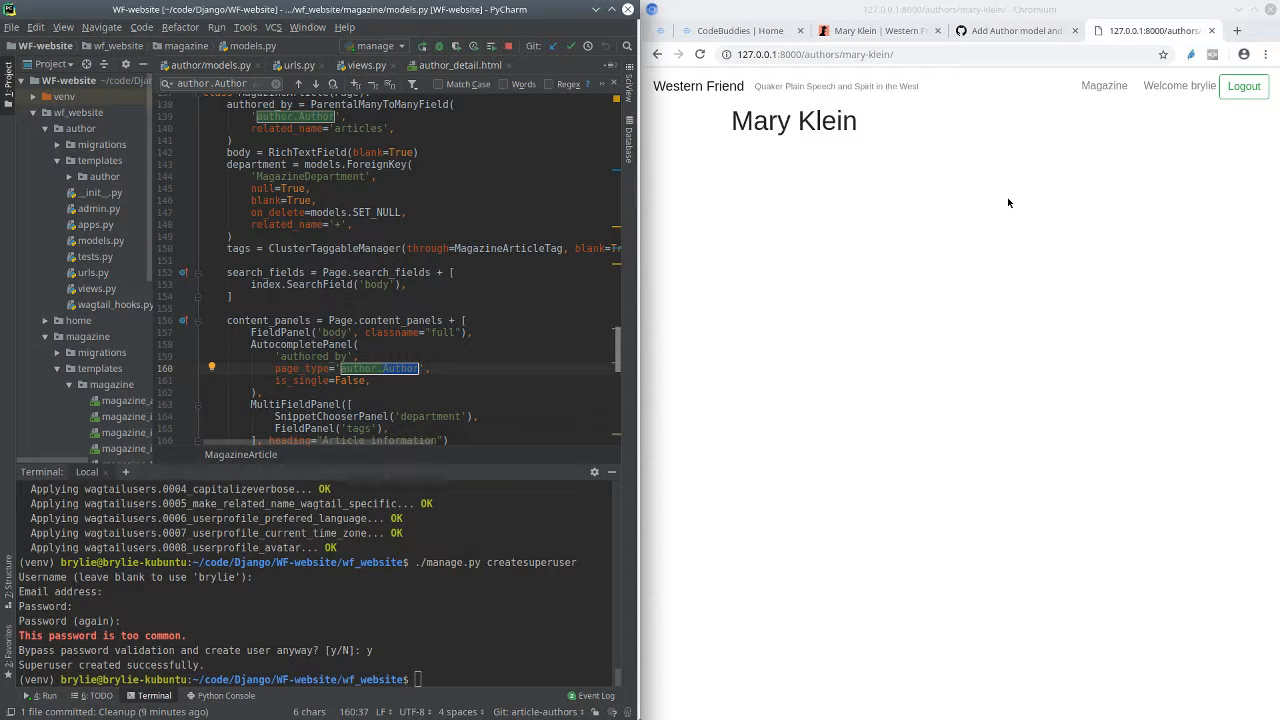
{"action": "mouse_move", "coordinate": [197, 310]}
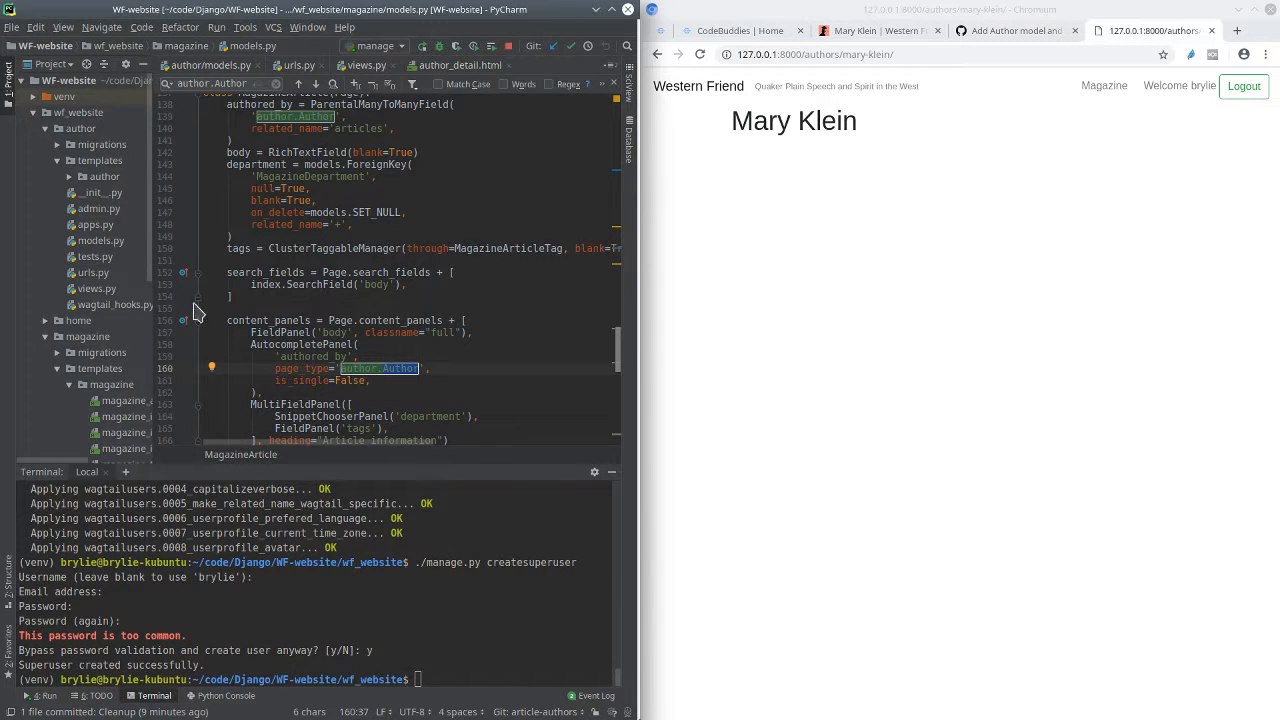
{"action": "mouse_move", "coordinate": [138, 248]}
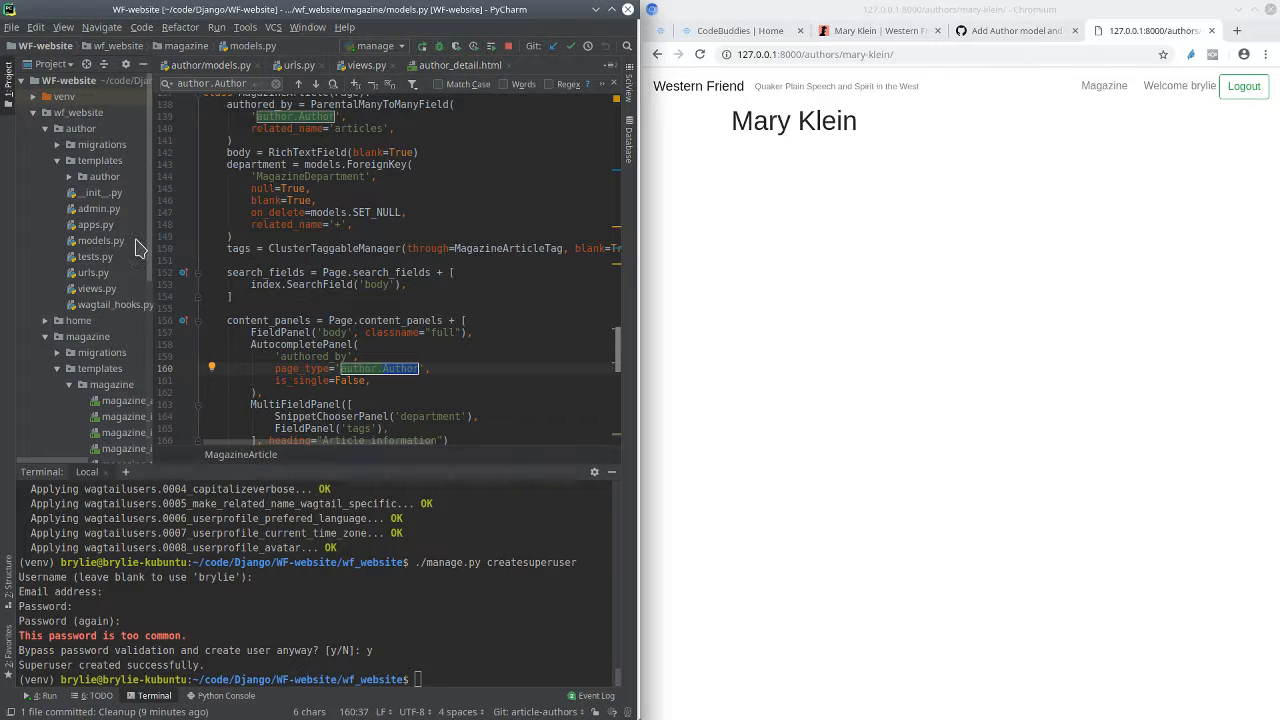
{"action": "mouse_move", "coordinate": [158, 243]}
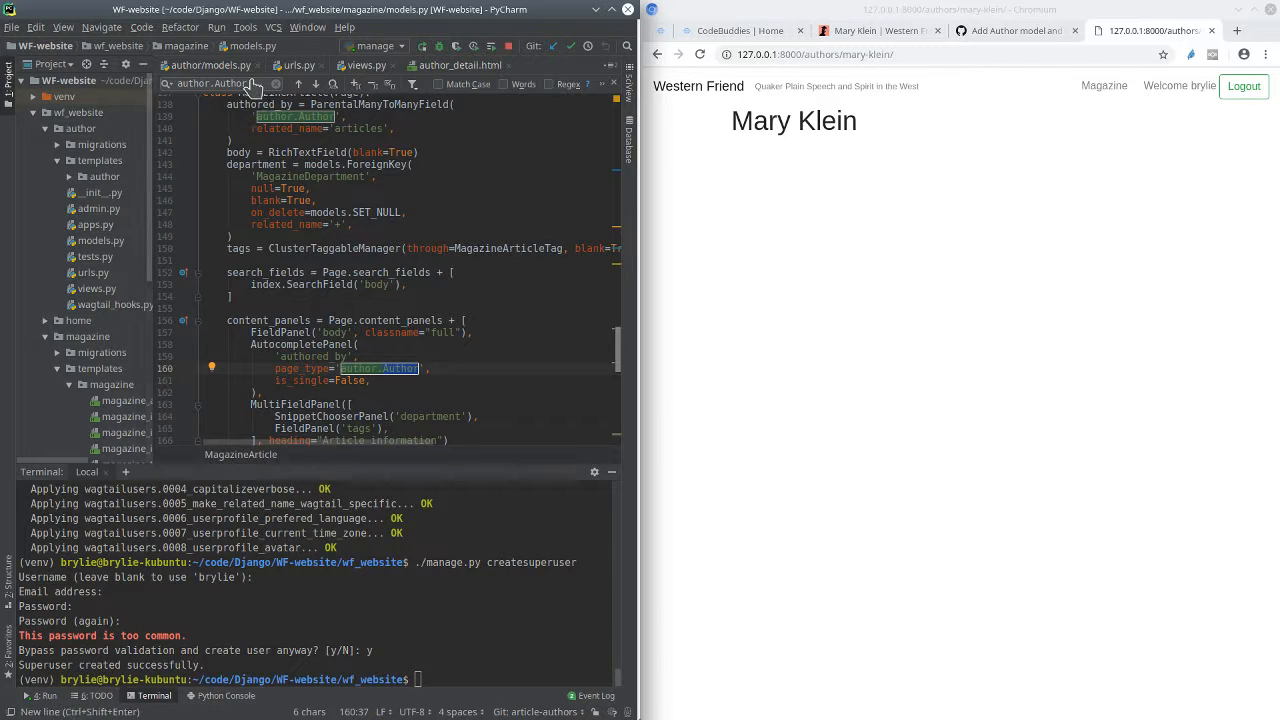
Step: Review the Author model's AutoSlugField built from given and family names, then view author urls.py
{"action": "scroll", "scroll_direction": "up", "scroll_amount": 3}
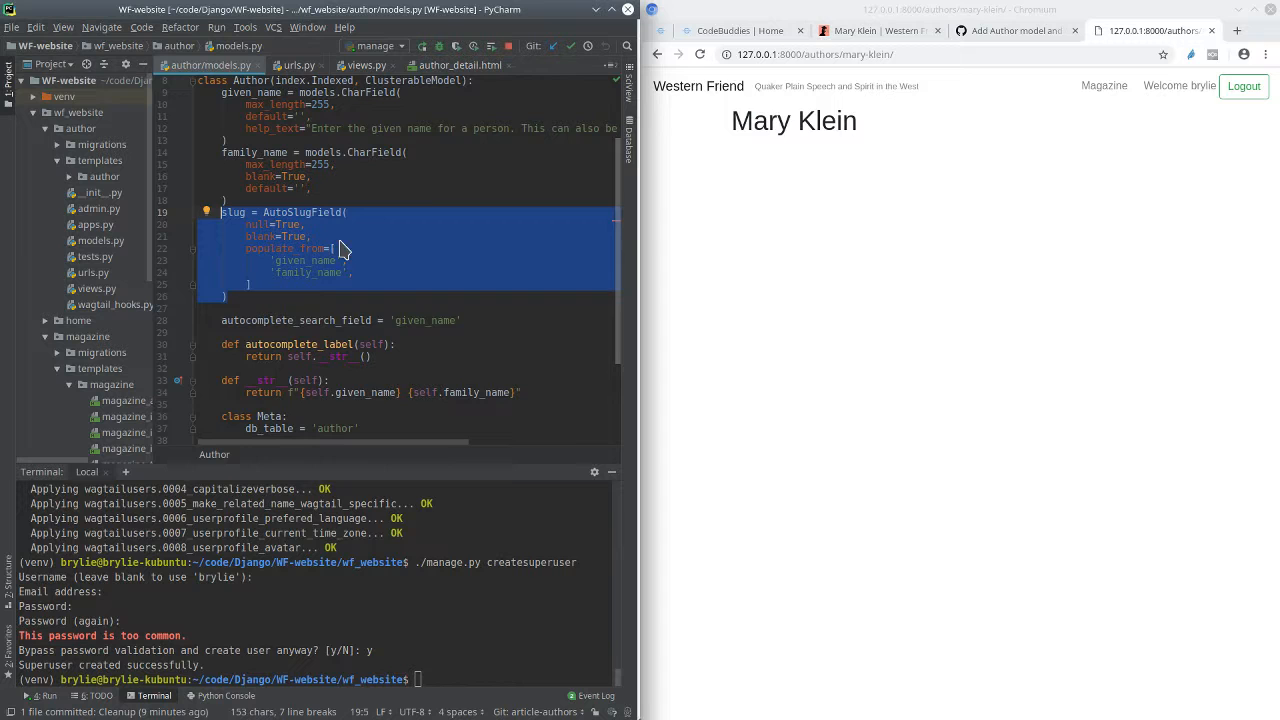
{"action": "scroll", "scroll_direction": "up", "scroll_amount": 3}
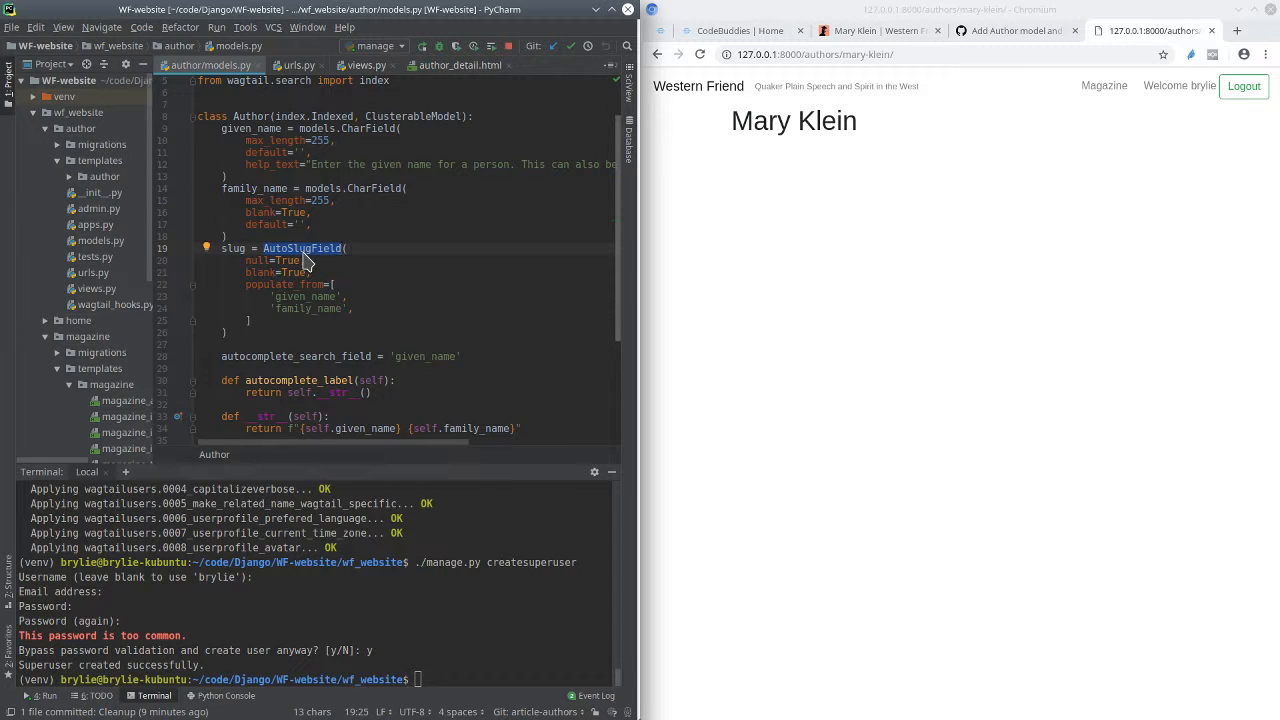
{"action": "mouse_move", "coordinate": [311, 278]}
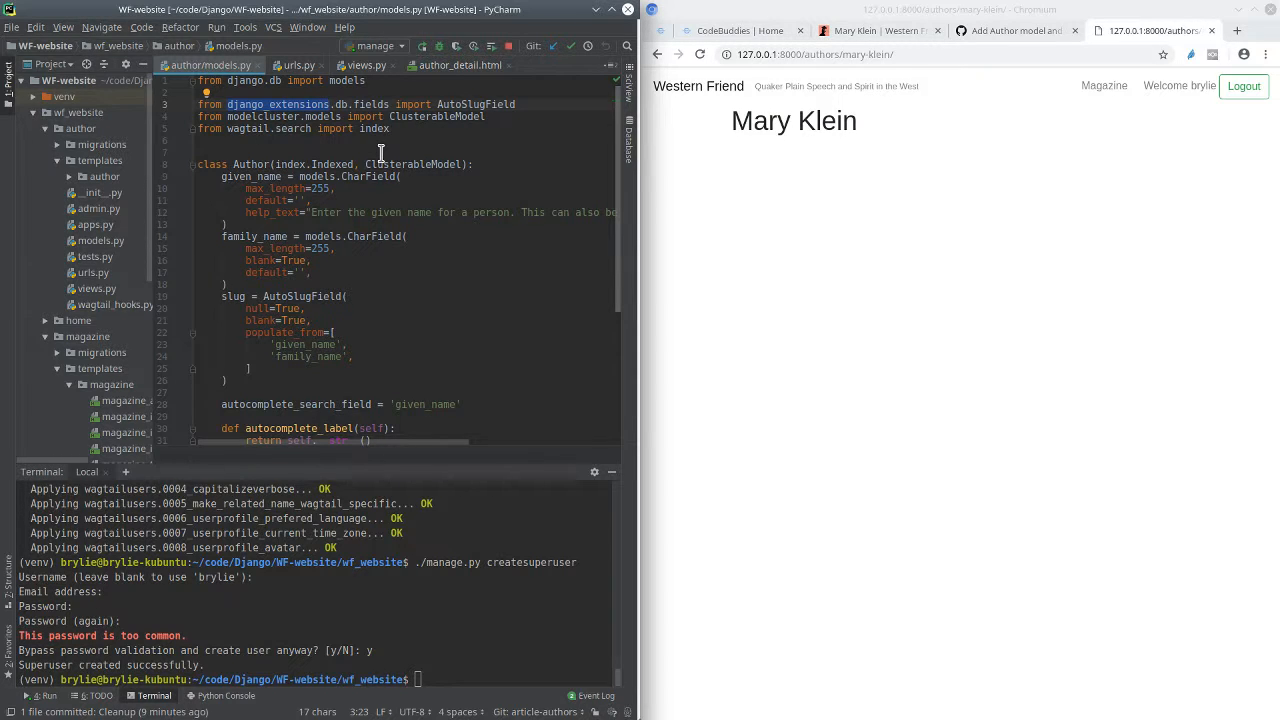
{"action": "mouse_move", "coordinate": [225, 190]}
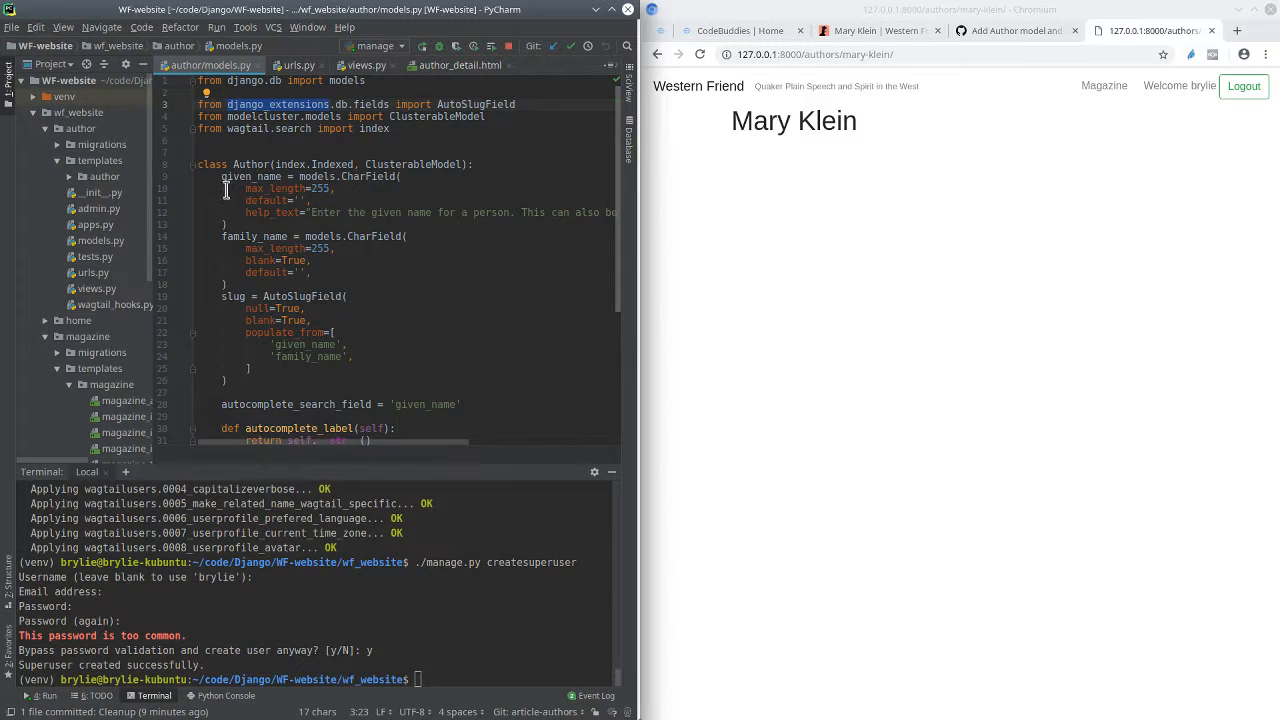
{"action": "mouse_move", "coordinate": [258, 178]}
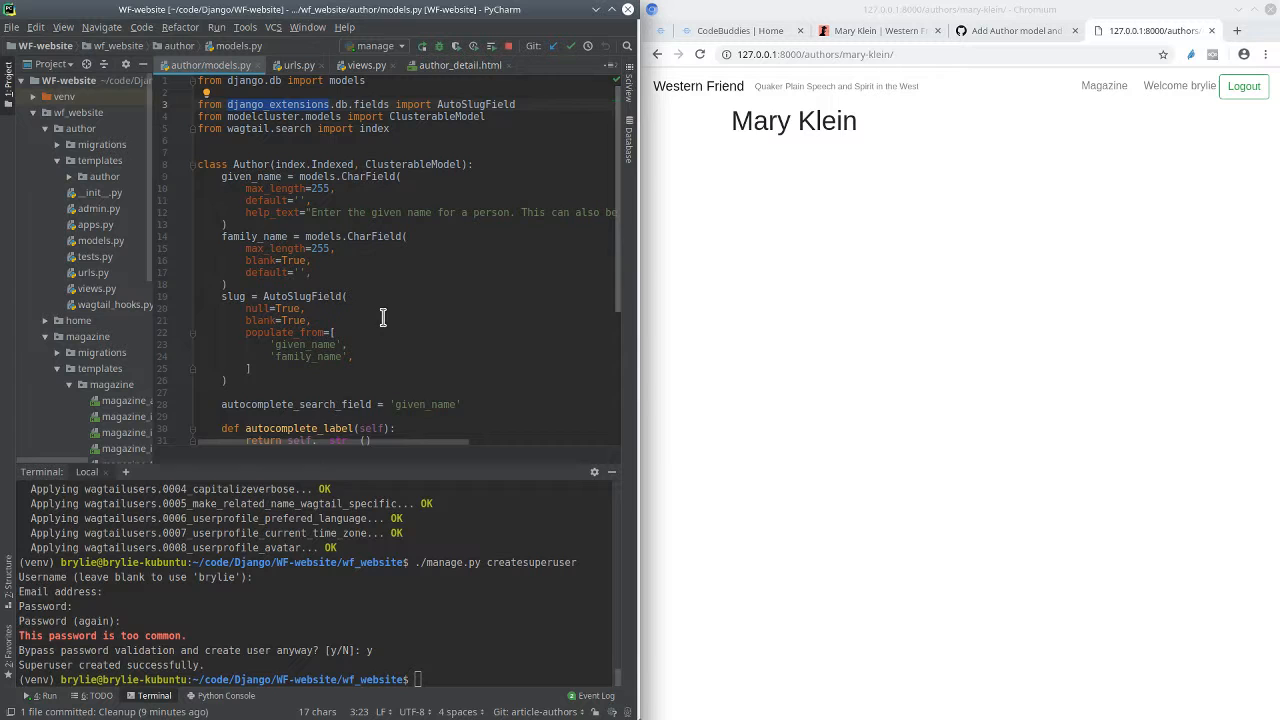
{"action": "mouse_move", "coordinate": [322, 301]}
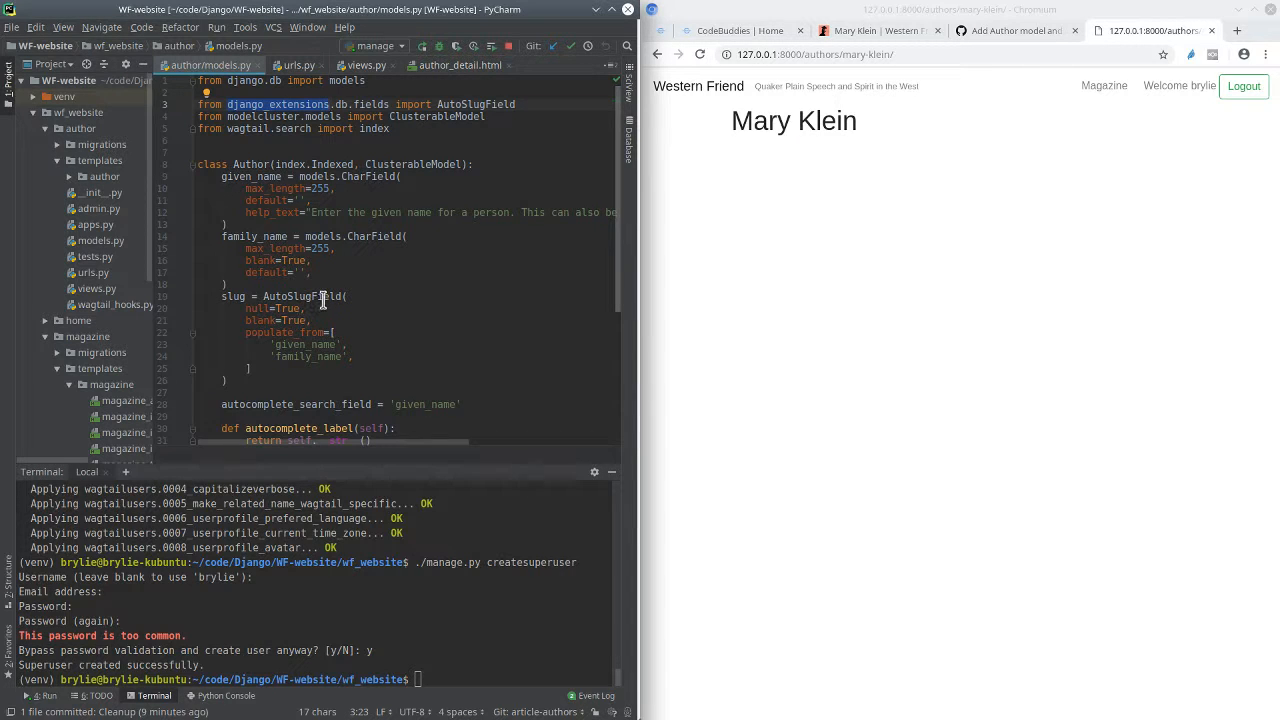
{"action": "double_click", "coordinate": [300, 296]}
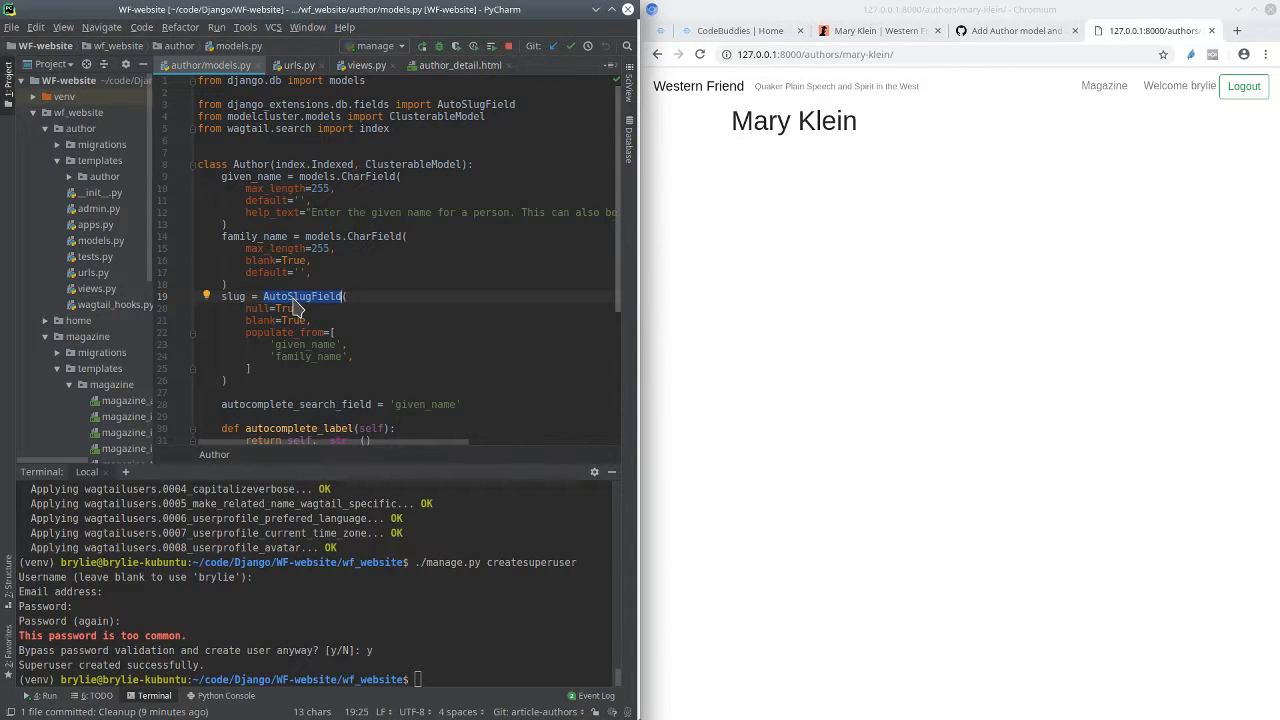
{"action": "scroll", "scroll_direction": "down", "scroll_amount": 3}
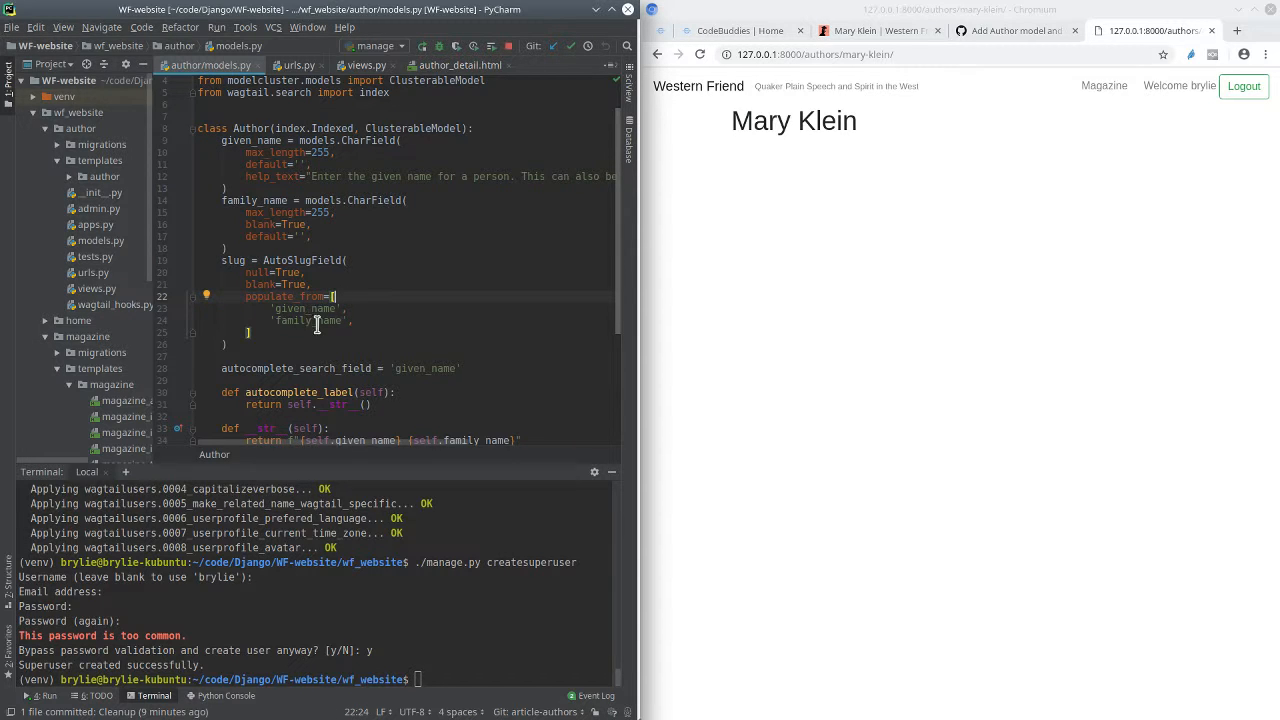
{"action": "mouse_move", "coordinate": [437, 358]}
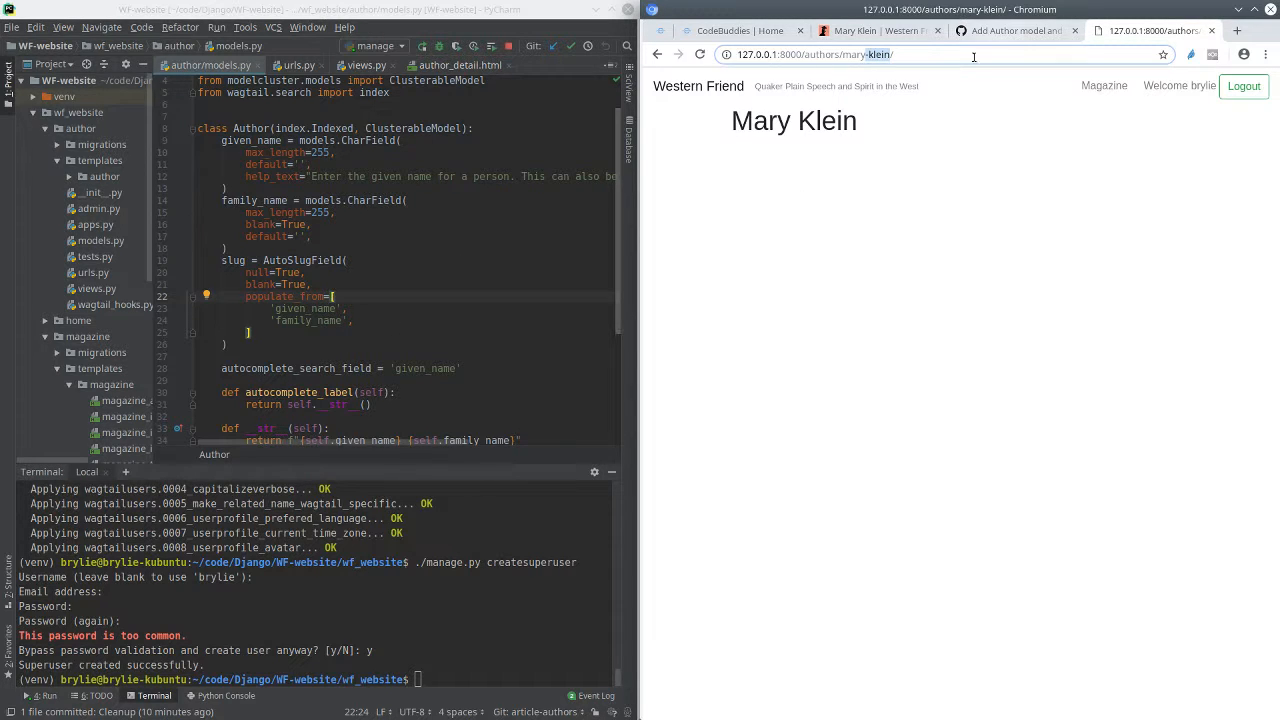
{"action": "mouse_move", "coordinate": [620, 310]}
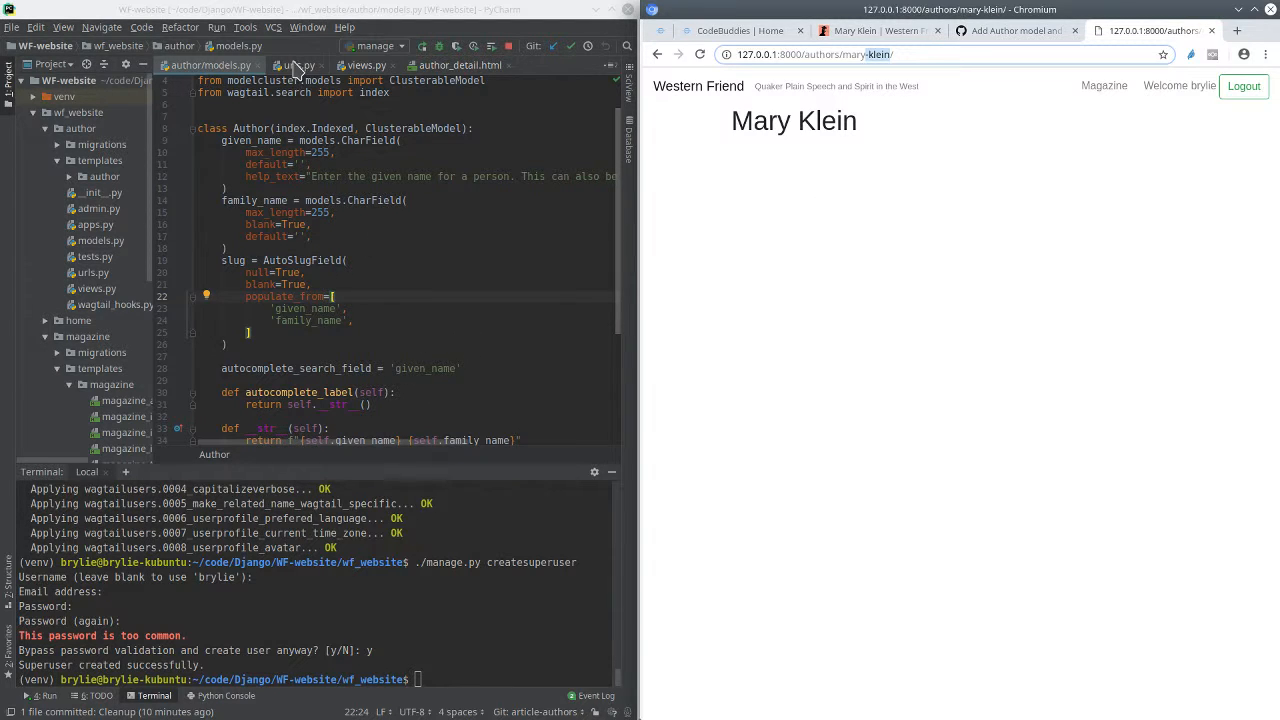
{"action": "left_click", "coordinate": [297, 65]}
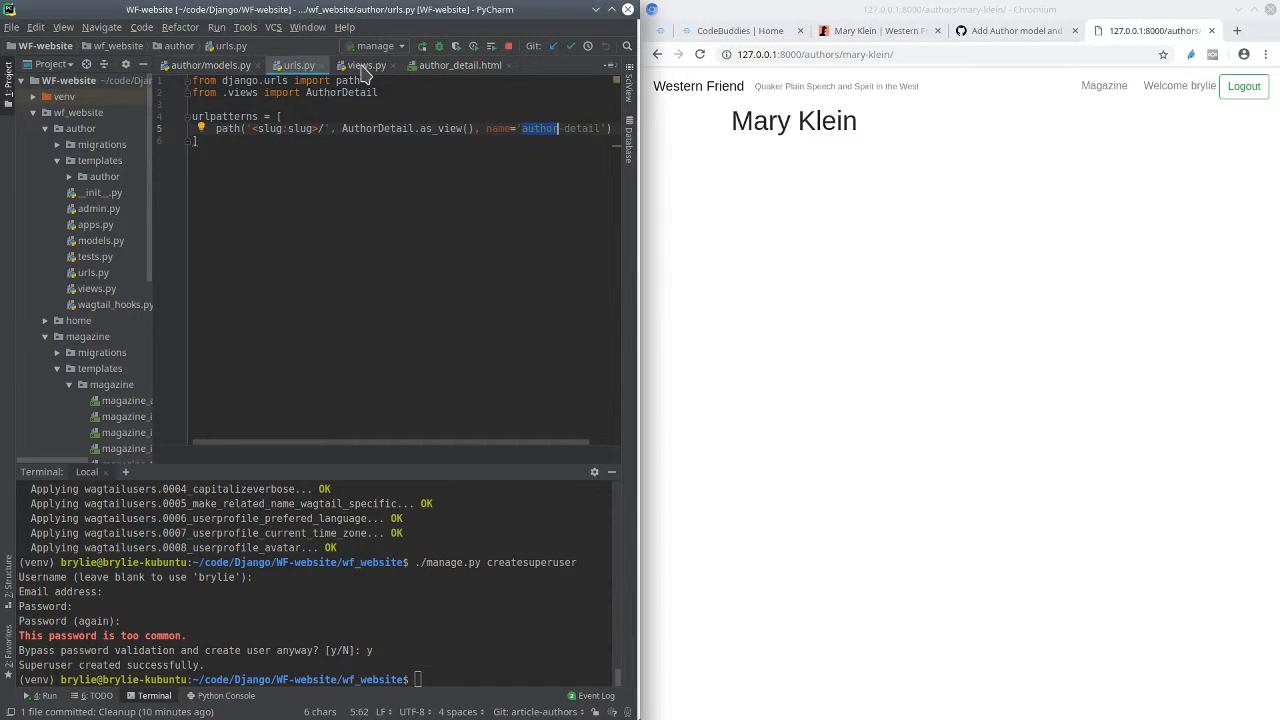
Step: Inspect AuthorDetail's get_context_data in author views.py, then return to the URL patterns
{"action": "left_click", "coordinate": [367, 65]}
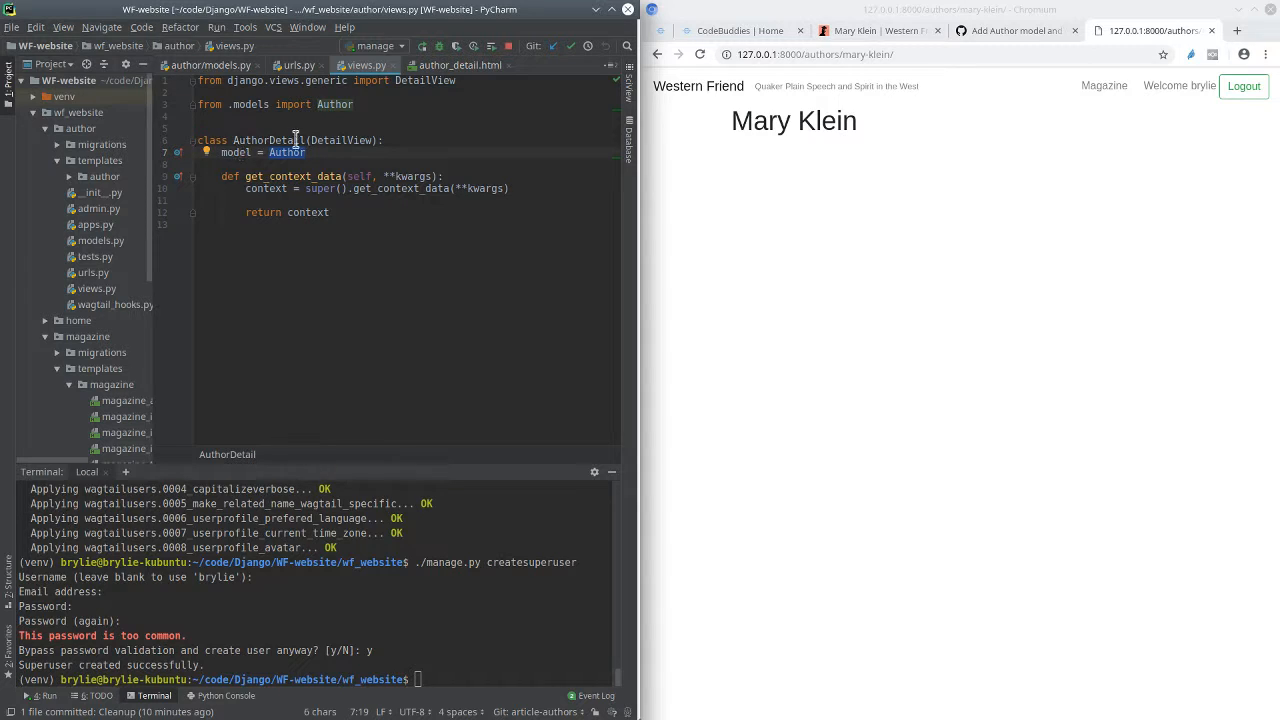
{"action": "double_click", "coordinate": [341, 140]}
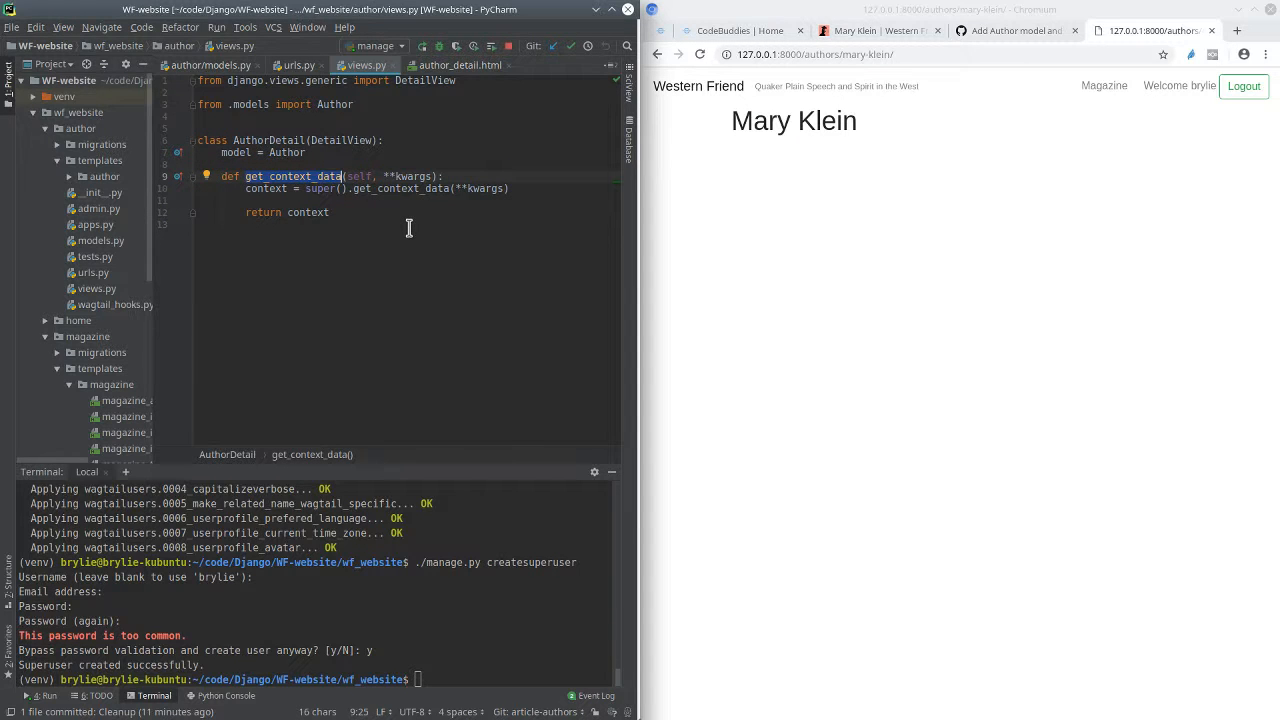
{"action": "left_click", "coordinate": [296, 65]}
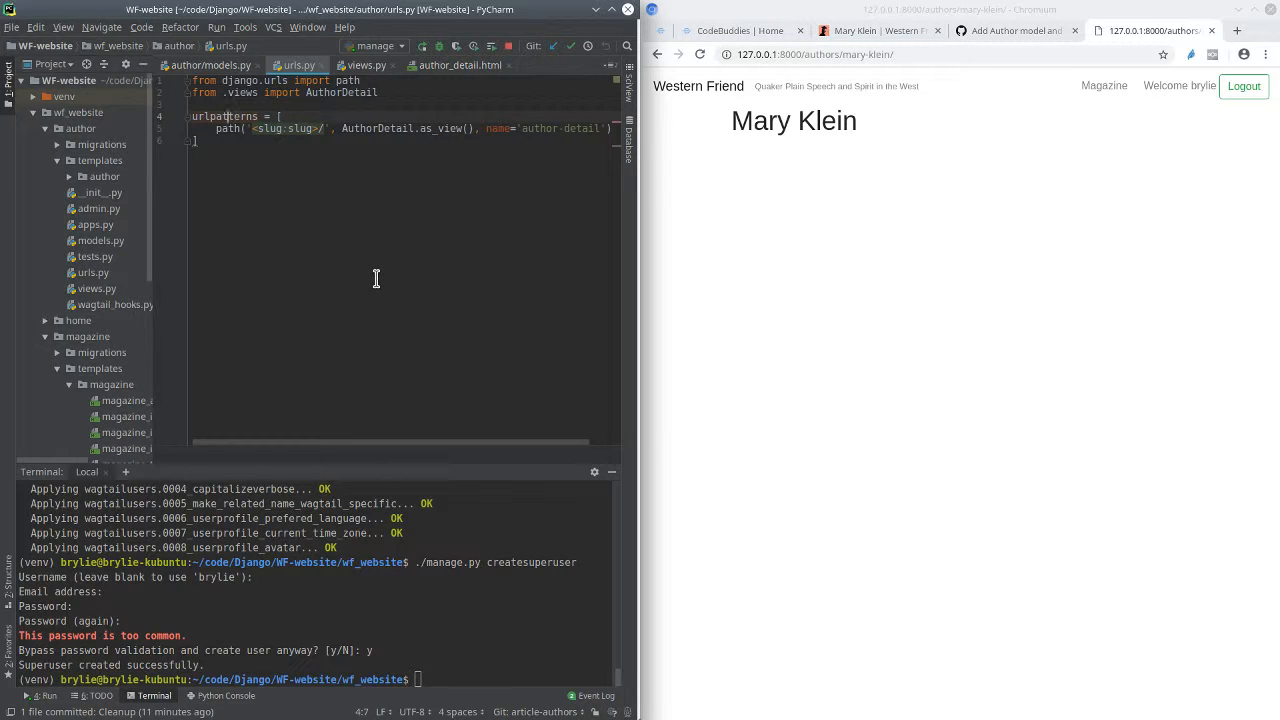
{"action": "mouse_move", "coordinate": [400, 157]}
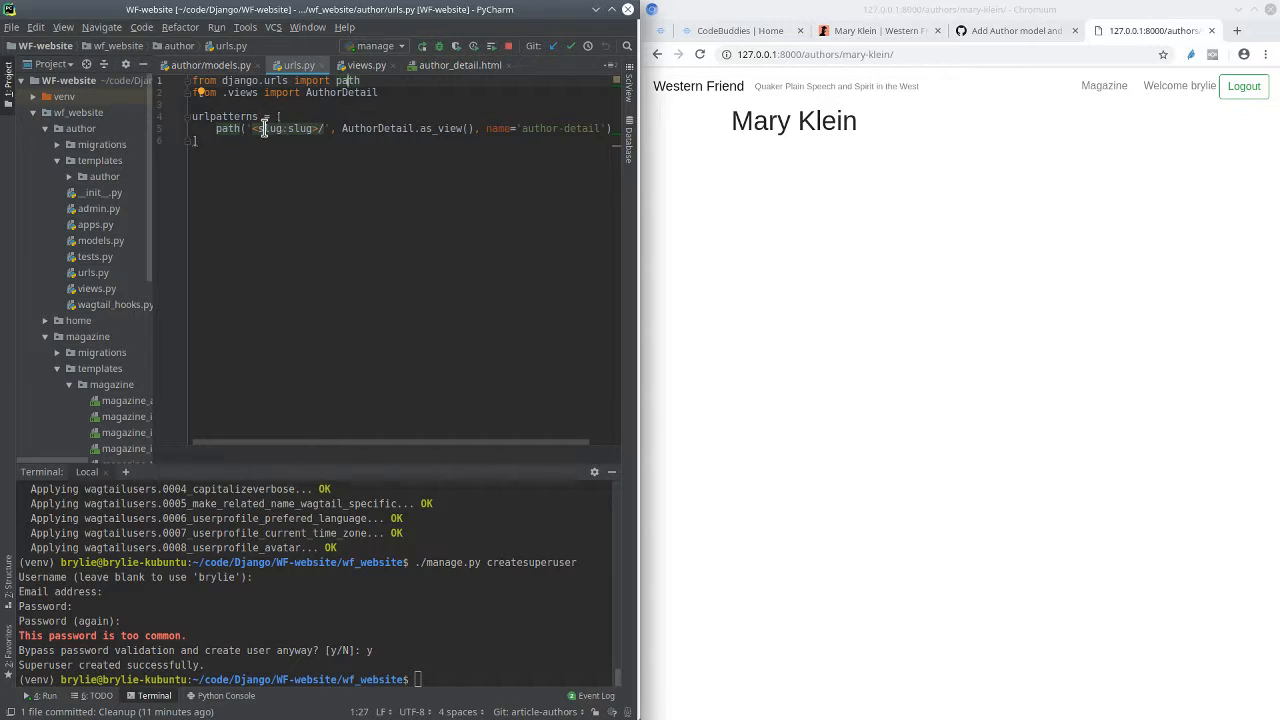
{"action": "double_click", "coordinate": [267, 128]}
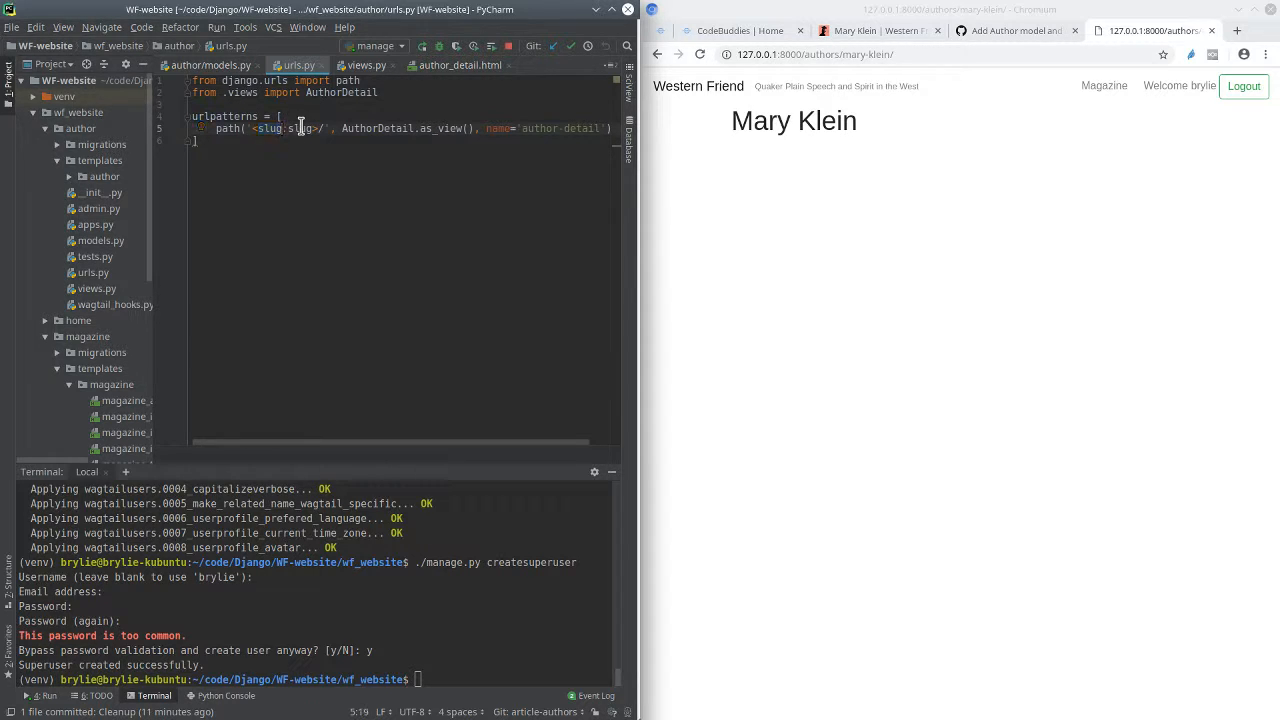
{"action": "double_click", "coordinate": [302, 128]}
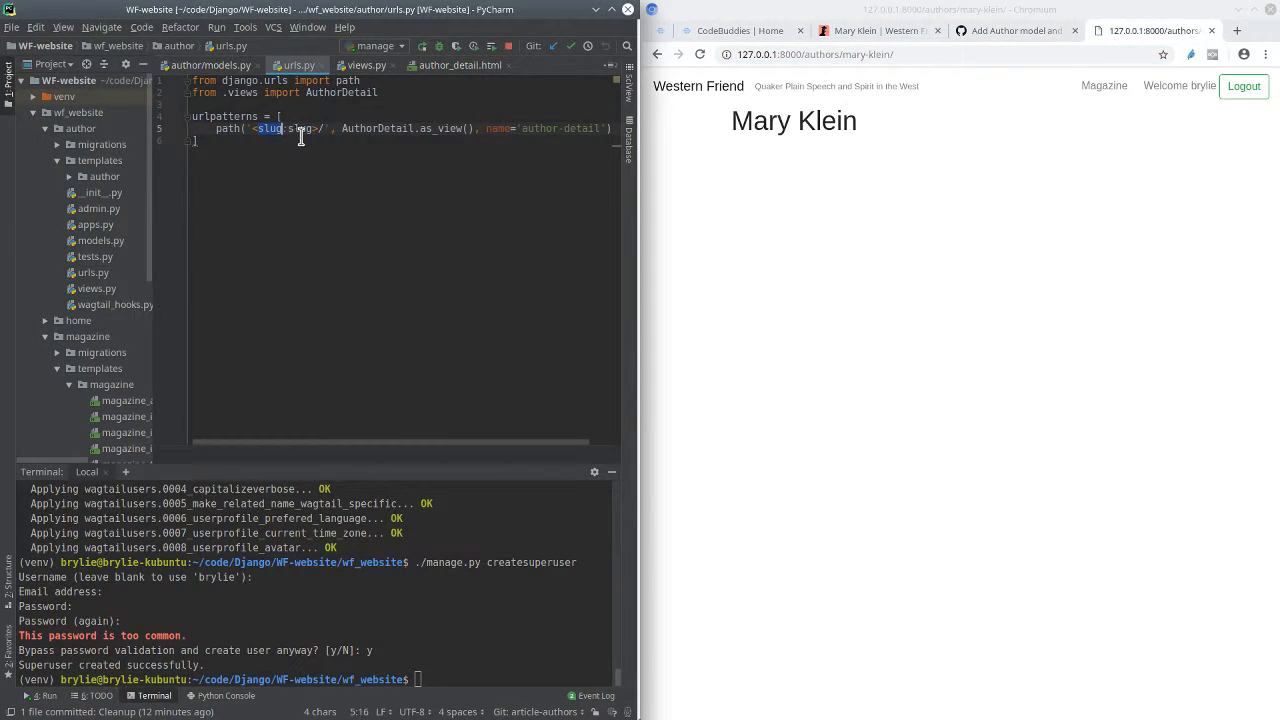
{"action": "double_click", "coordinate": [378, 128]}
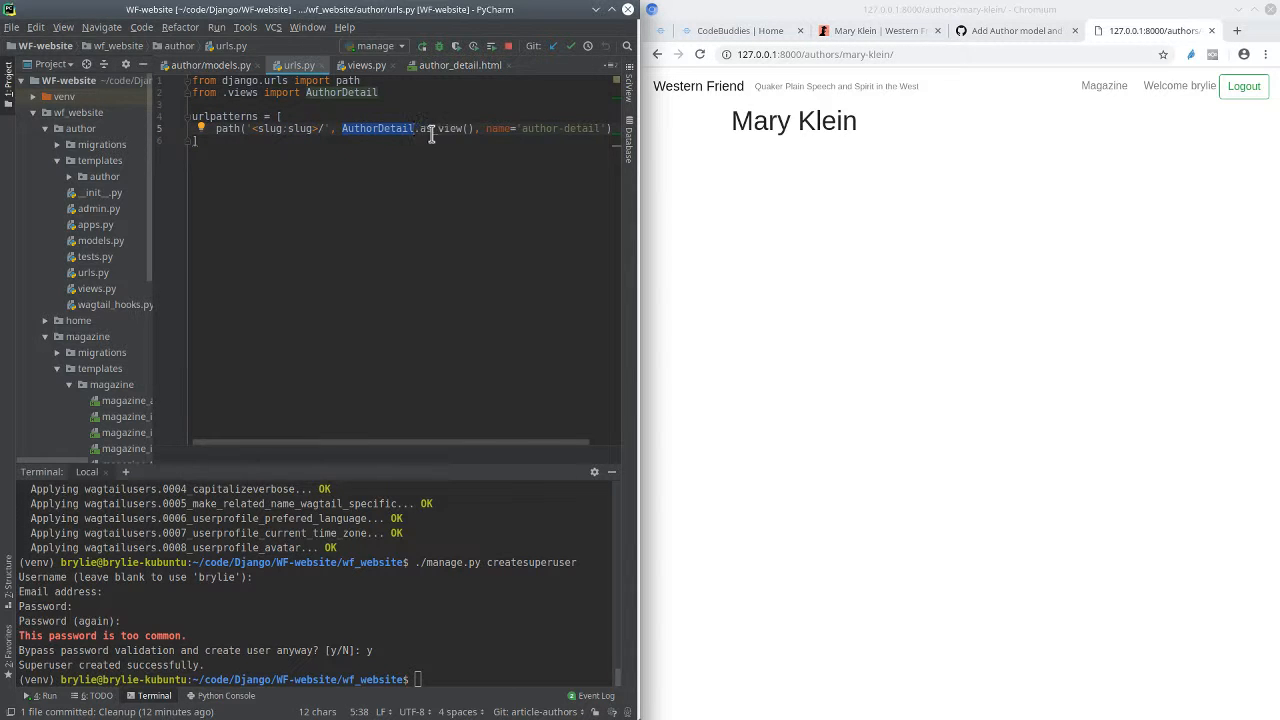
{"action": "double_click", "coordinate": [538, 128]}
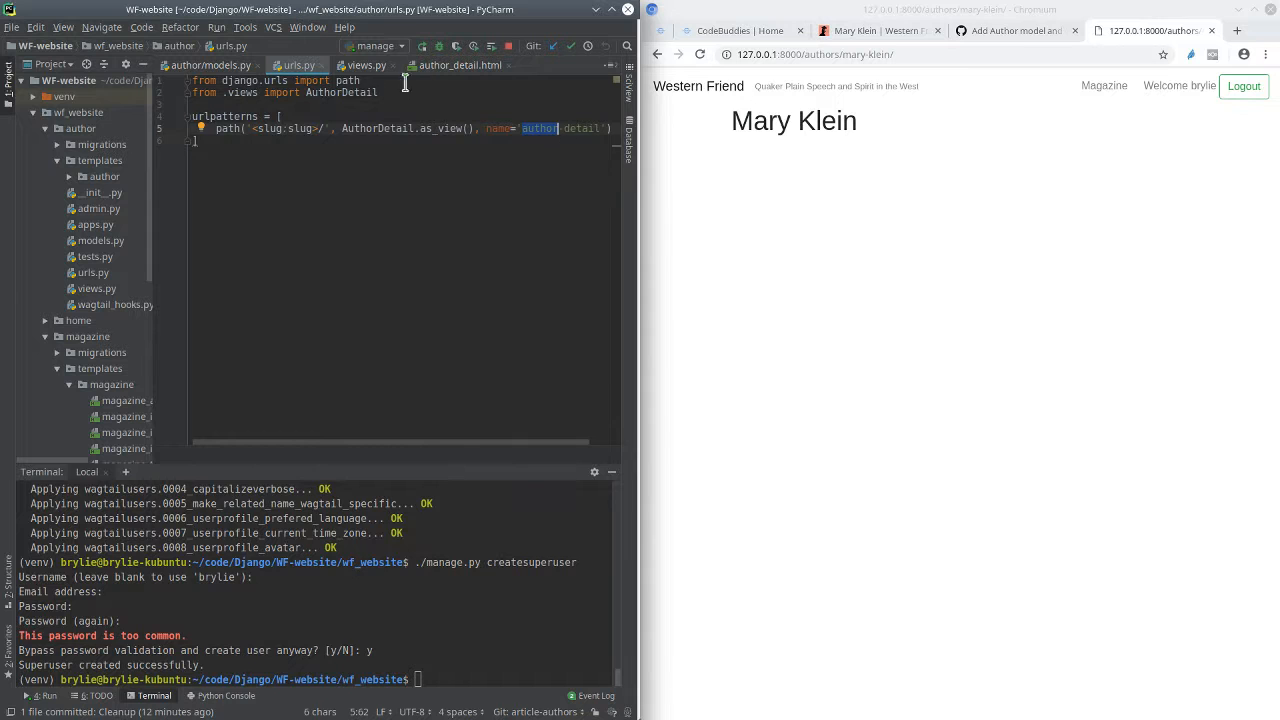
{"action": "left_click", "coordinate": [365, 65]}
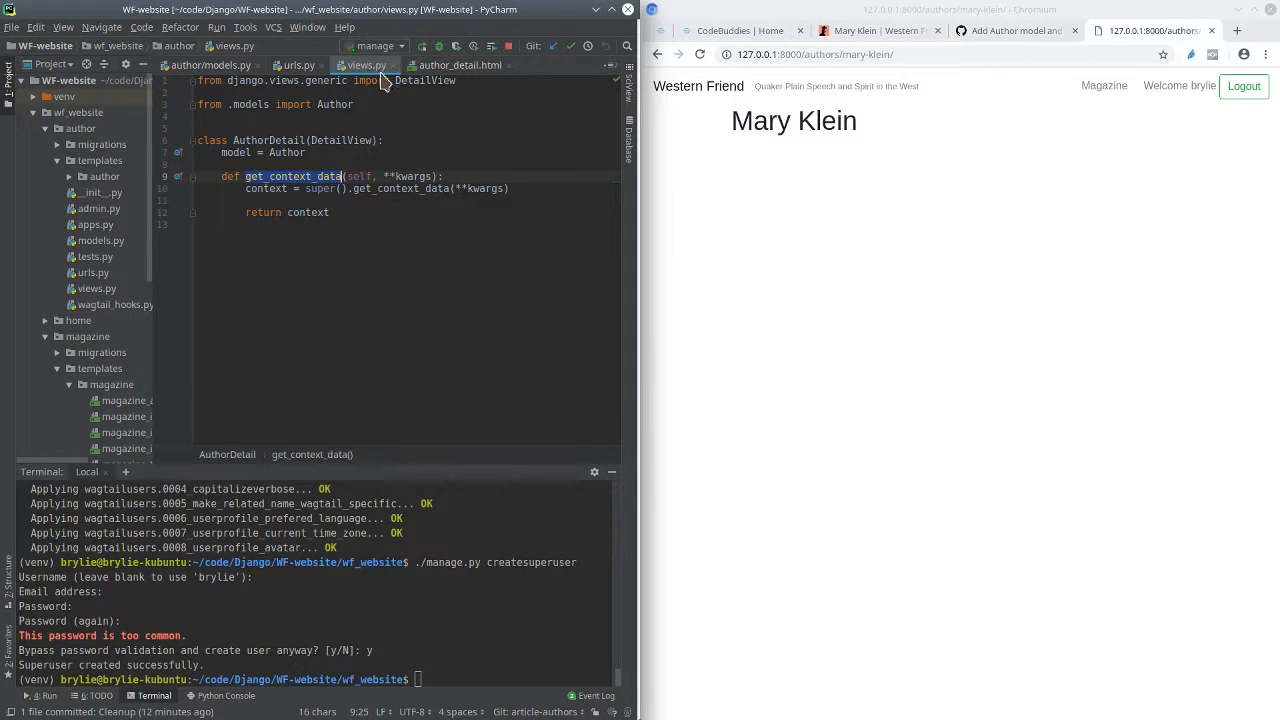
Step: View author_detail.html printing the name, then magazine_article.html with slug-based author links
{"action": "left_click", "coordinate": [459, 65]}
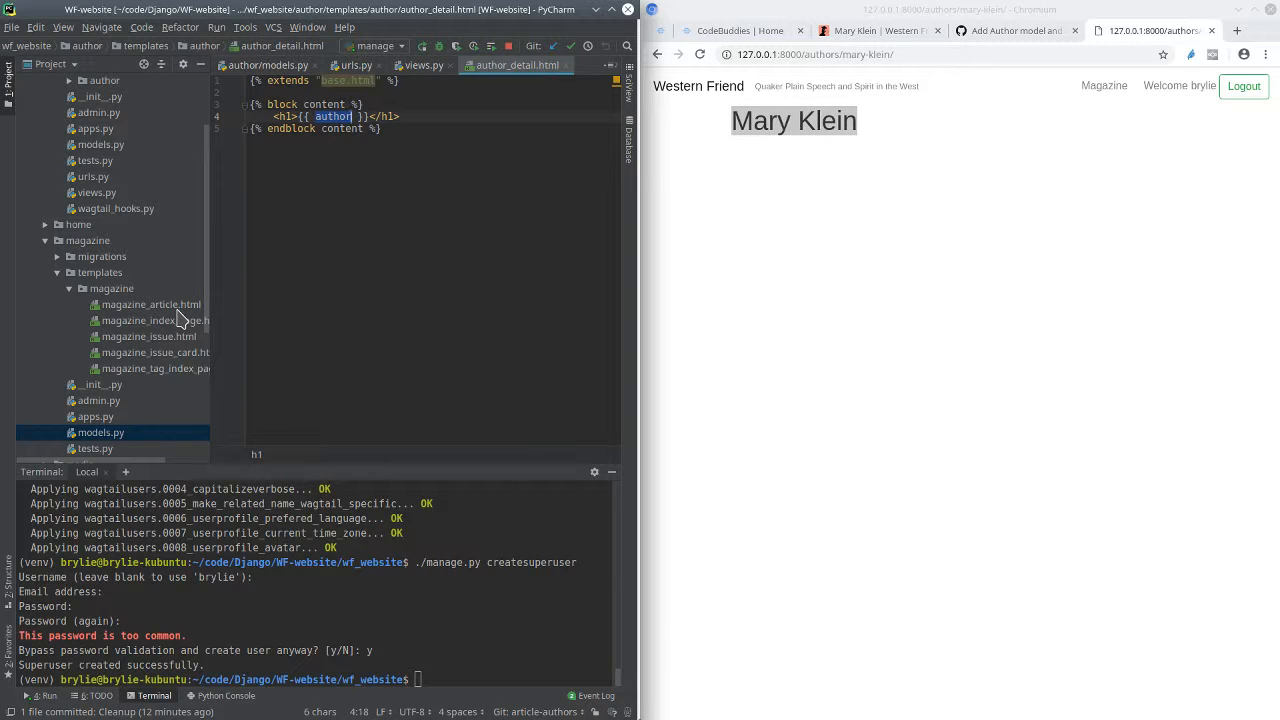
{"action": "mouse_move", "coordinate": [185, 345]}
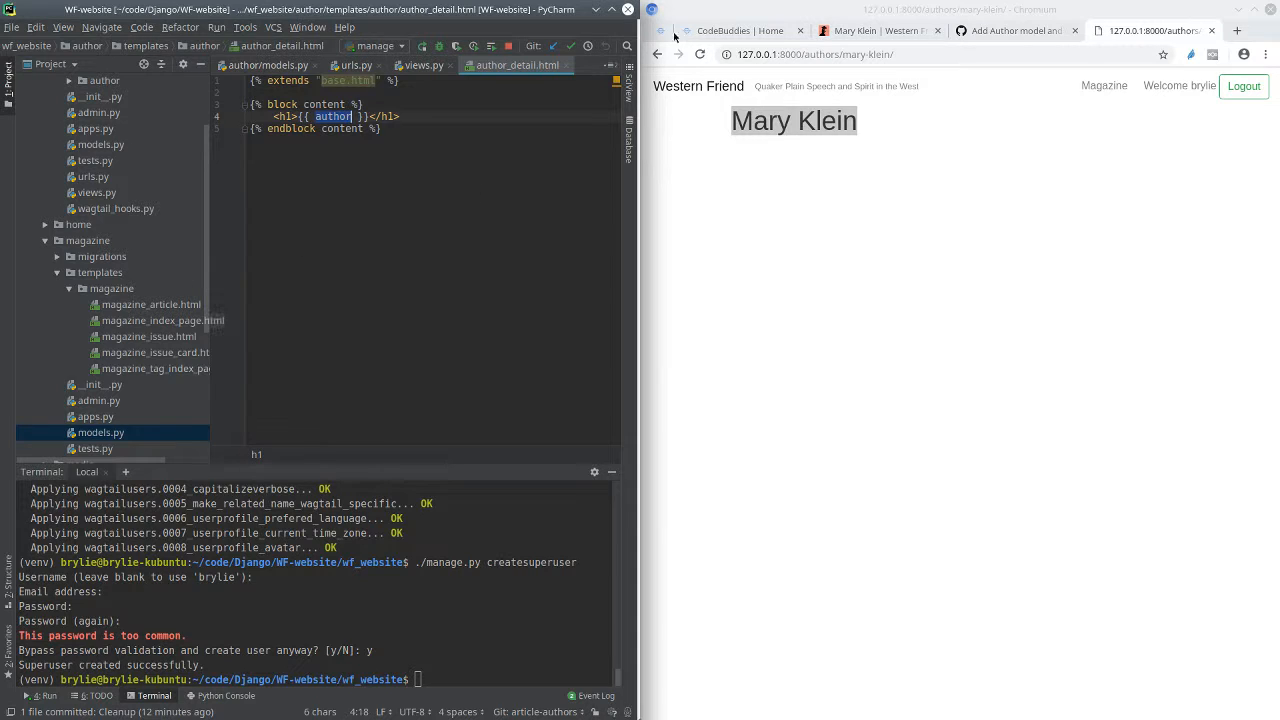
{"action": "left_click", "coordinate": [640, 65]}
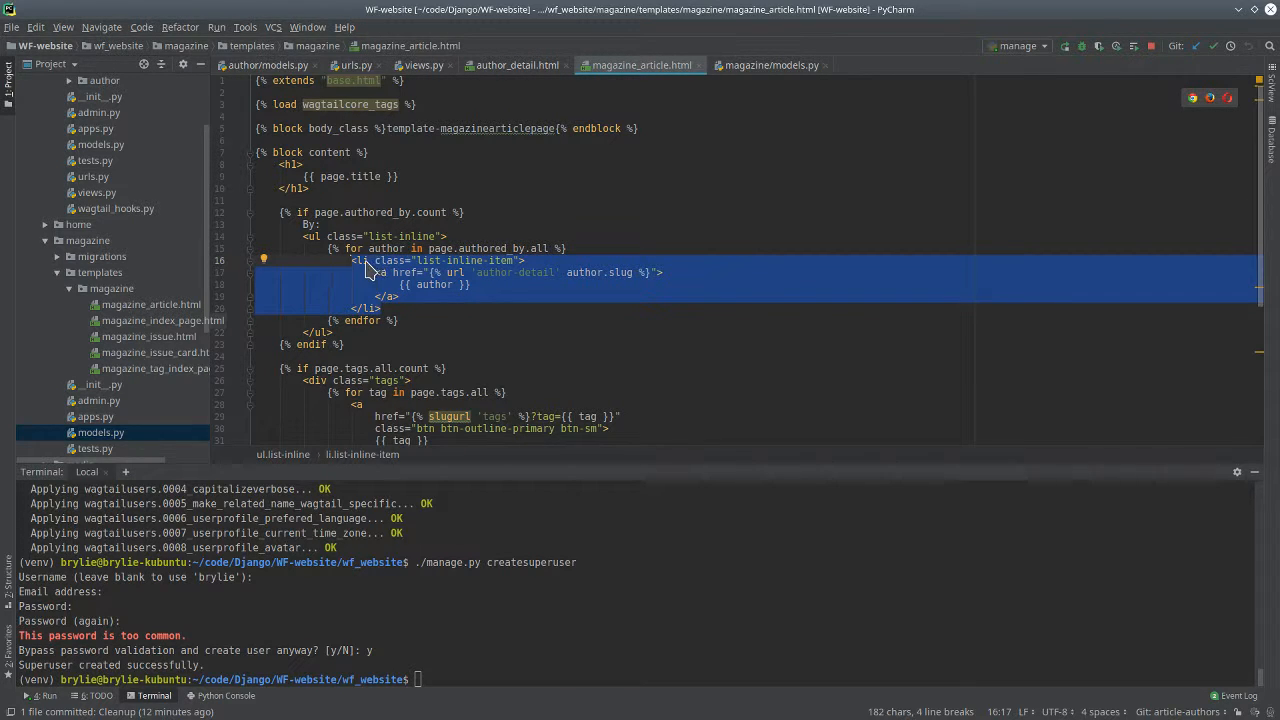
Step: Match the 'author-detail' url tag to urls.py, then view MagazineArticle's authored_by in magazine/models.py
{"action": "left_click", "coordinate": [505, 272]}
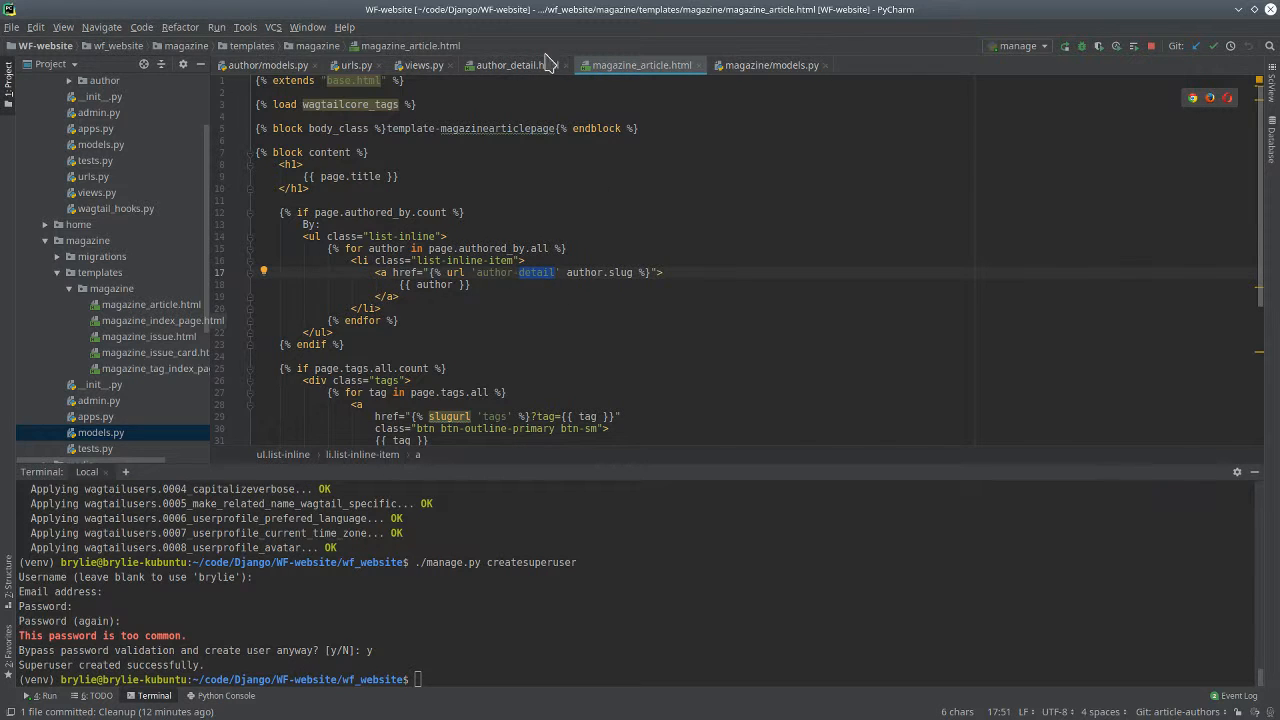
{"action": "left_click", "coordinate": [355, 65]}
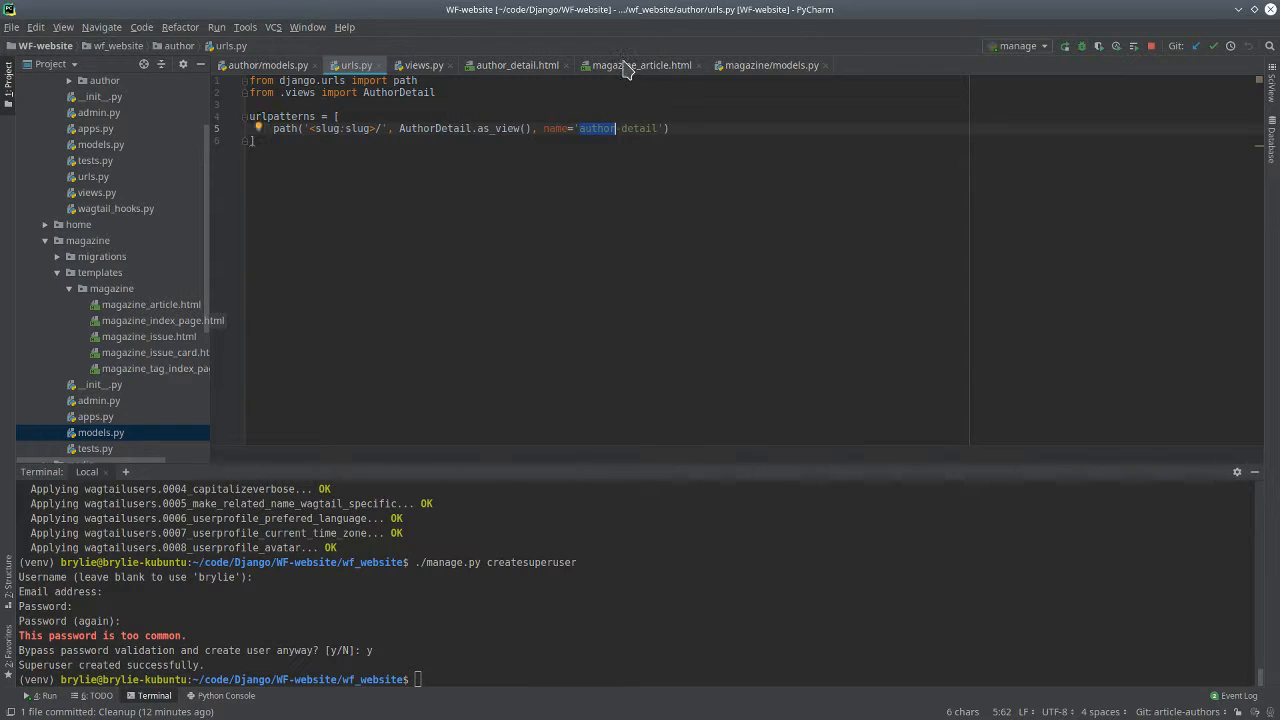
{"action": "left_click", "coordinate": [640, 65]}
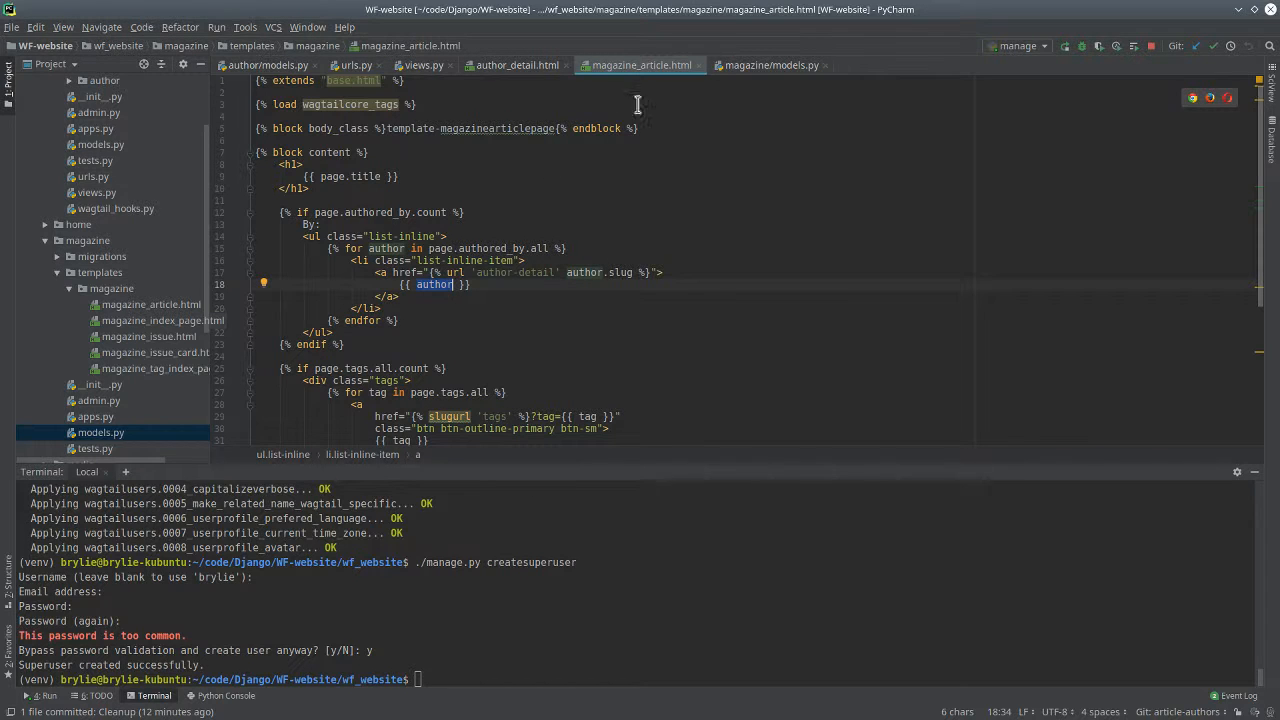
{"action": "mouse_move", "coordinate": [724, 26]}
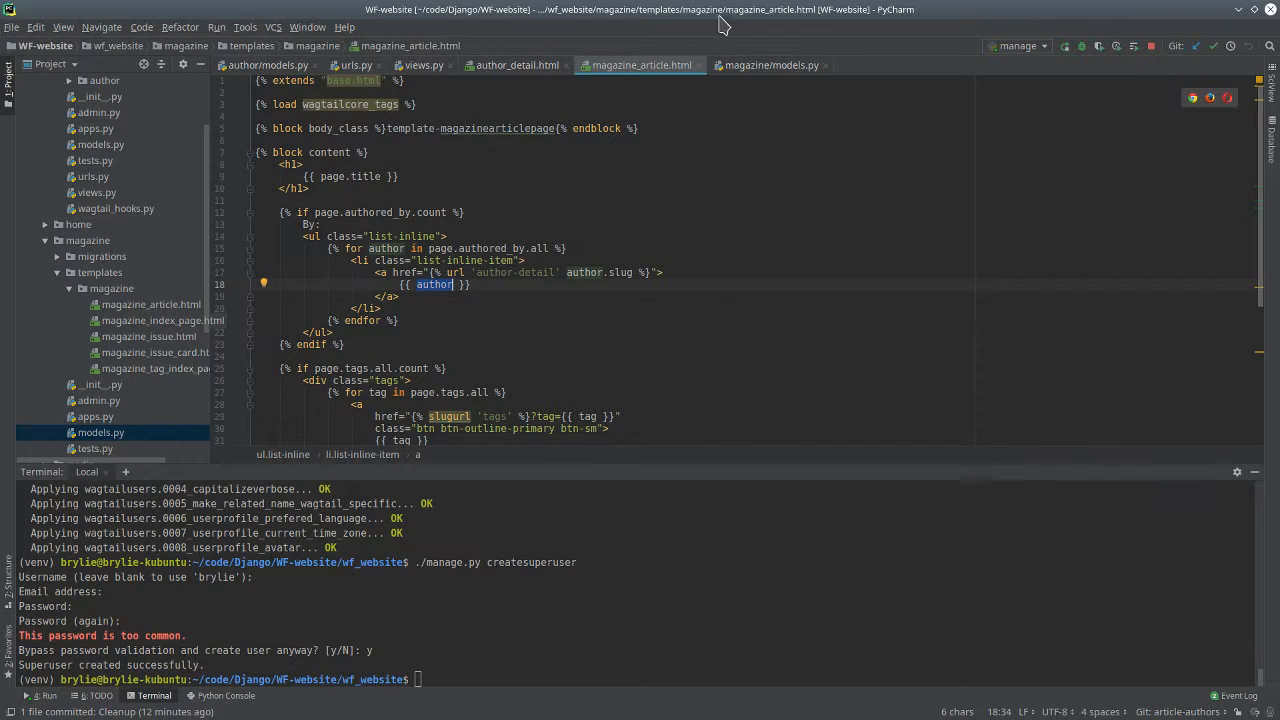
{"action": "left_click", "coordinate": [771, 65]}
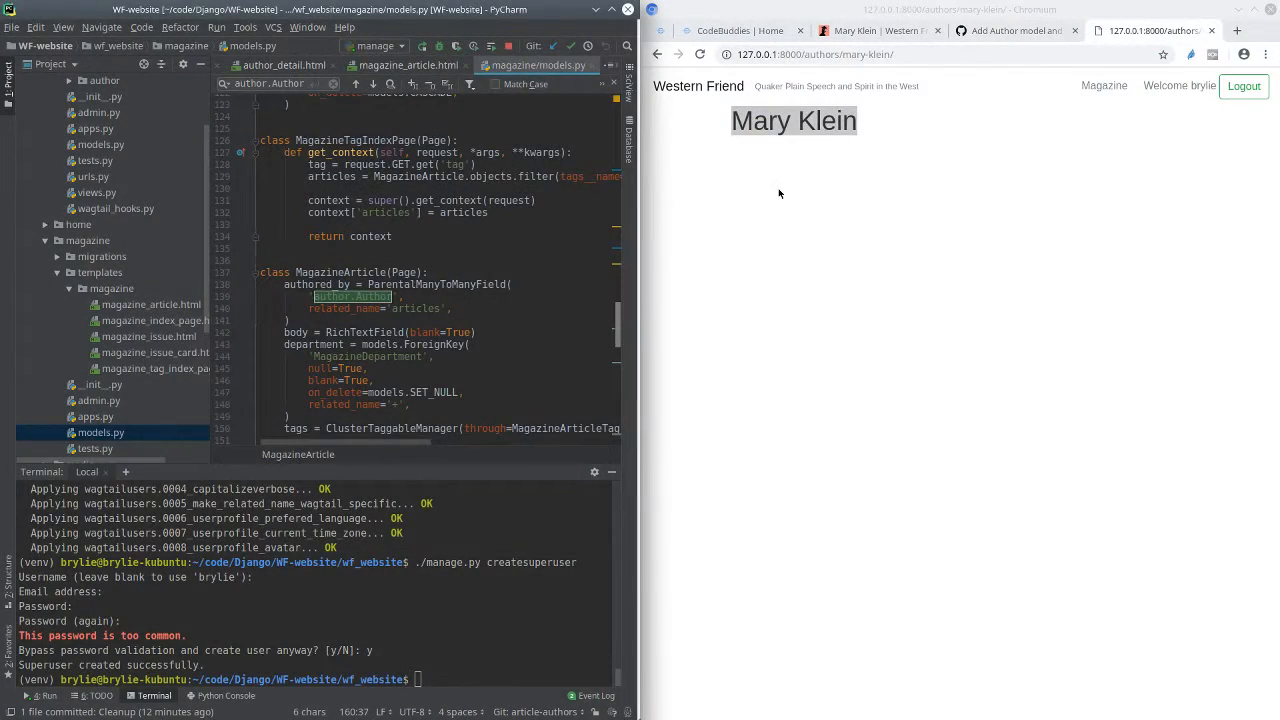
{"action": "double_click", "coordinate": [793, 120]}
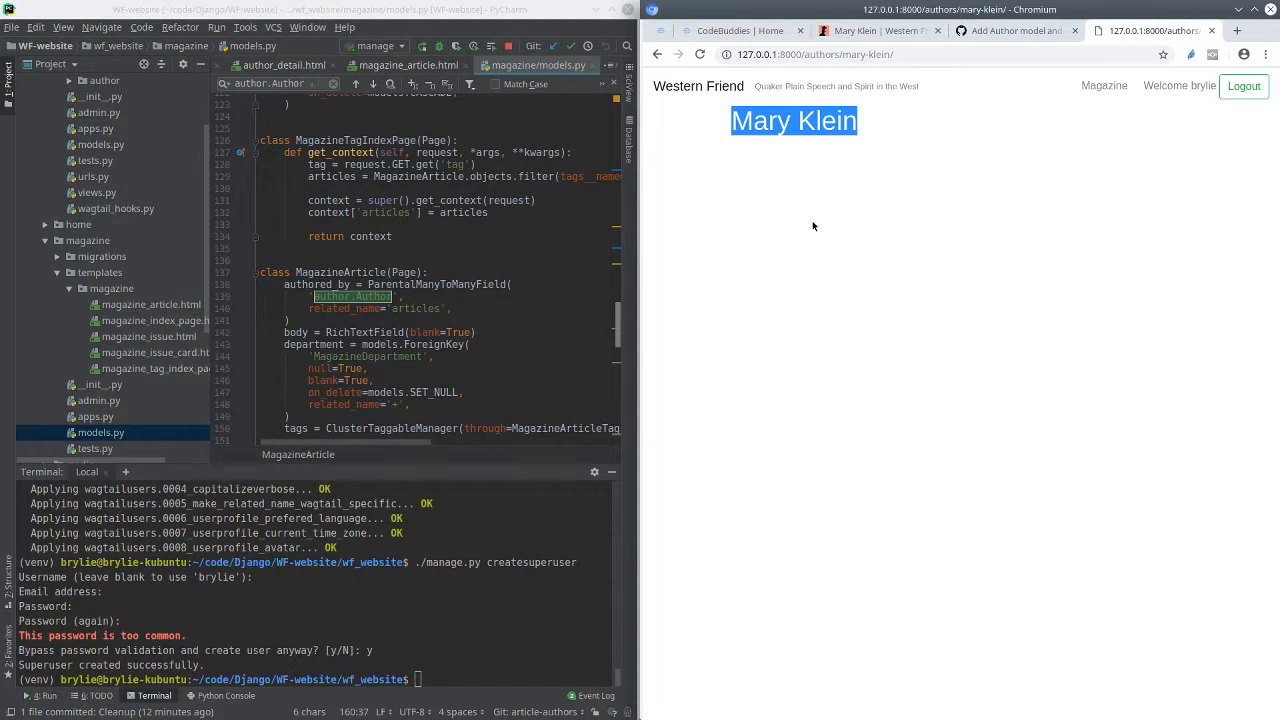
{"action": "mouse_move", "coordinate": [772, 231]}
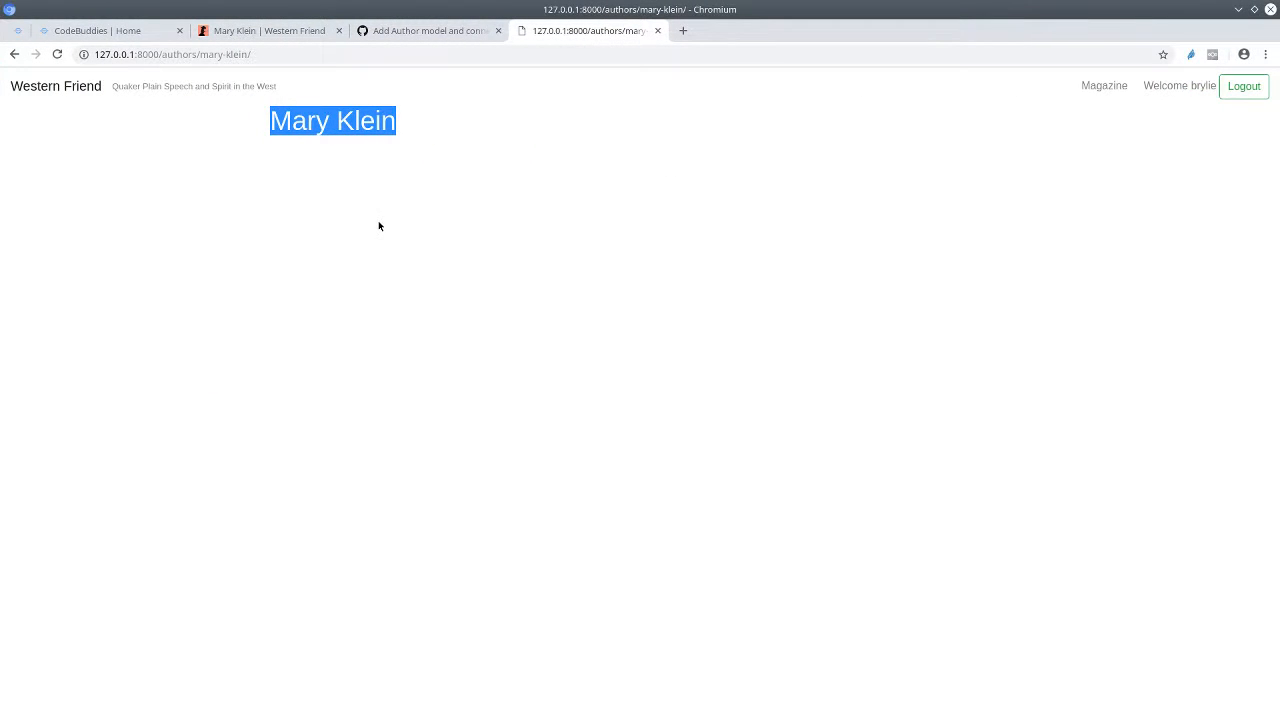
{"action": "left_click", "coordinate": [100, 30]}
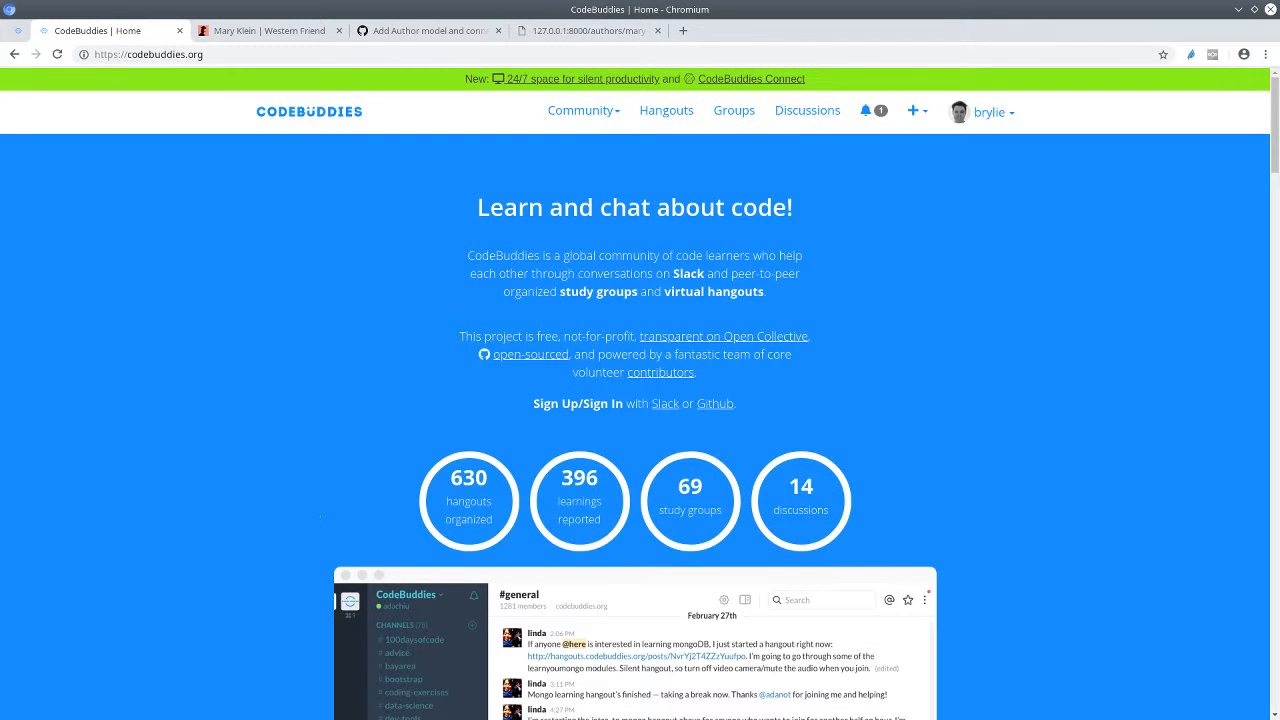